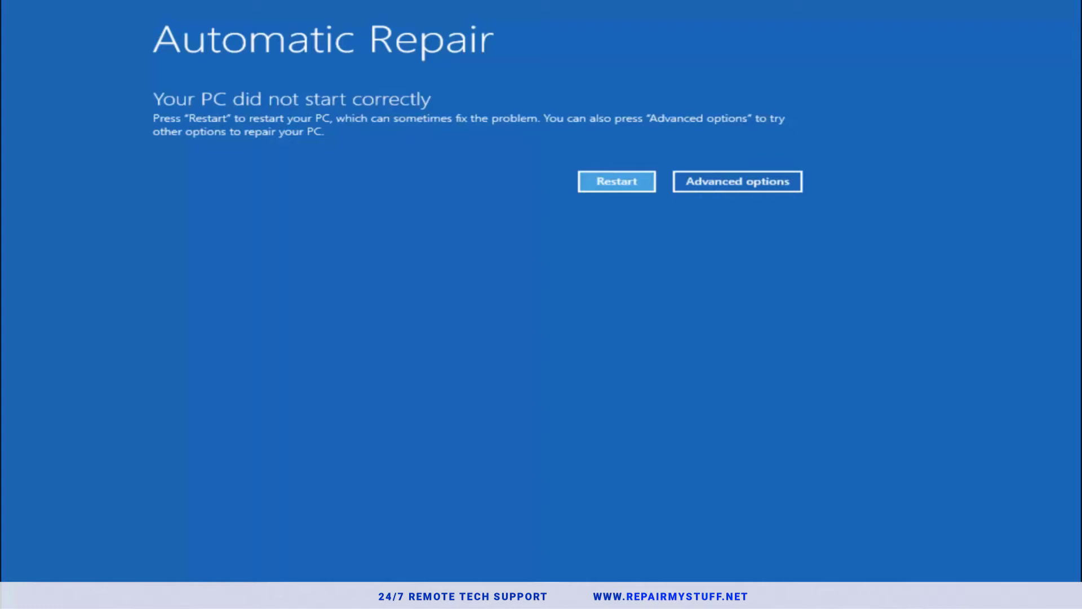
{"action": "mouse_move", "coordinate": [395, 200]}
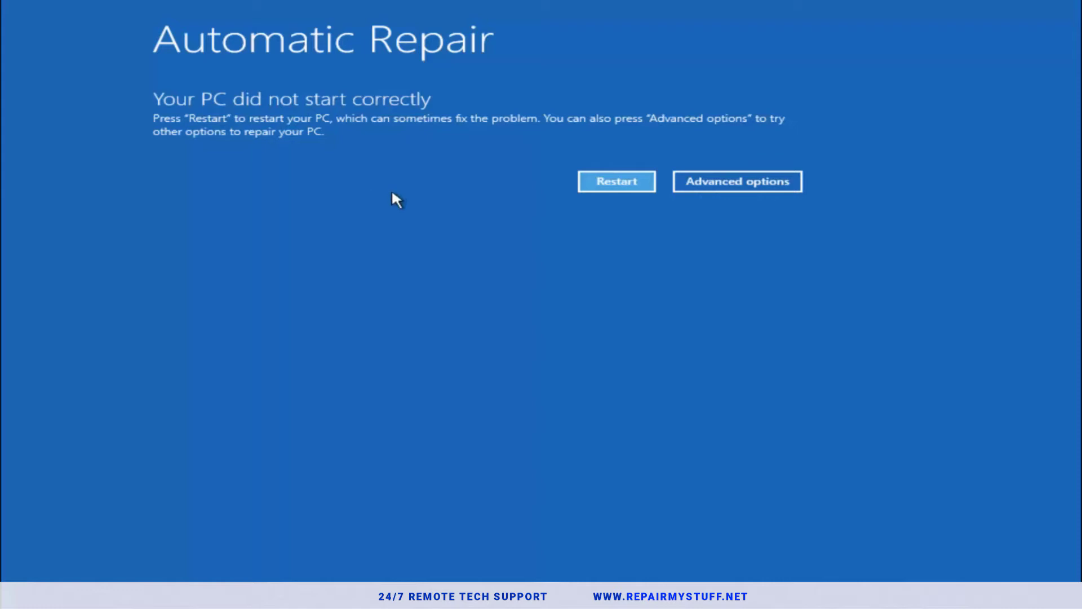
{"action": "mouse_move", "coordinate": [672, 314]}
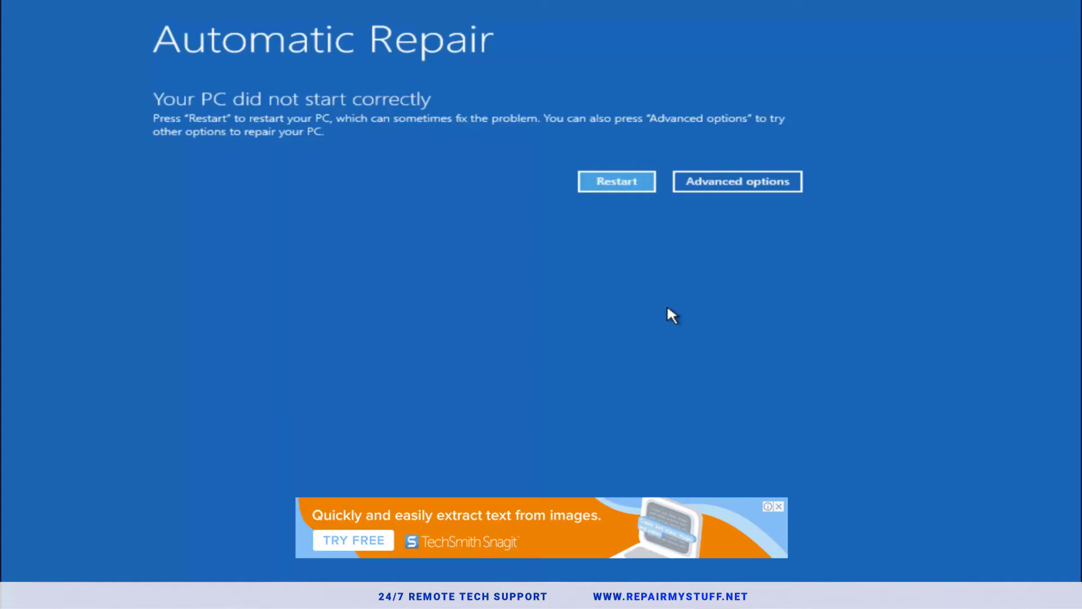
{"action": "mouse_move", "coordinate": [79, 342]}
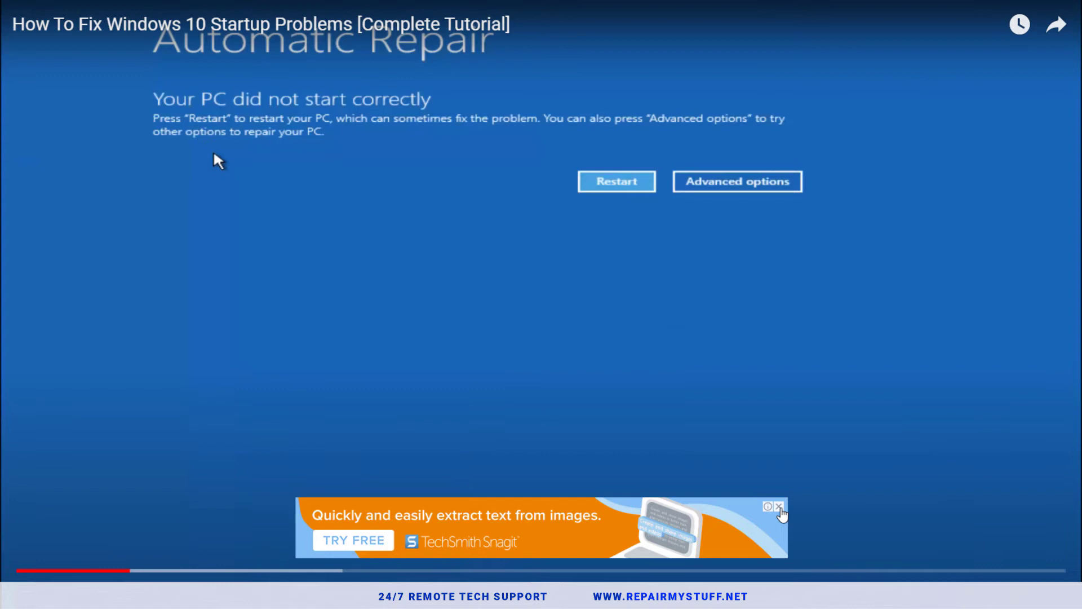
- Go from Automatic Repair into Troubleshoot's Advanced options and launch System Restore
{"action": "left_click", "coordinate": [780, 507]}
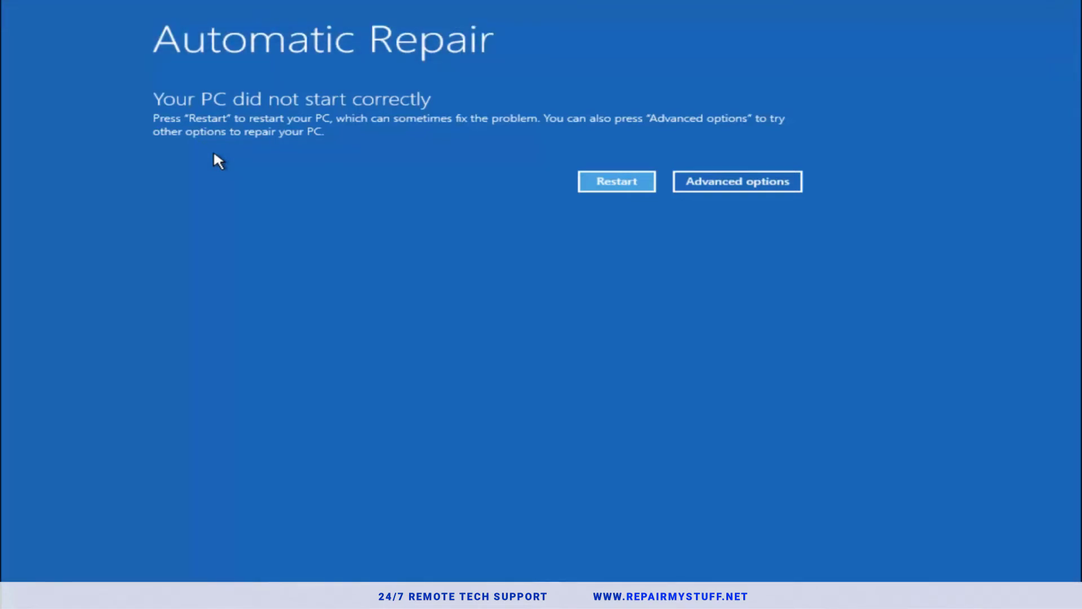
{"action": "mouse_move", "coordinate": [192, 120]}
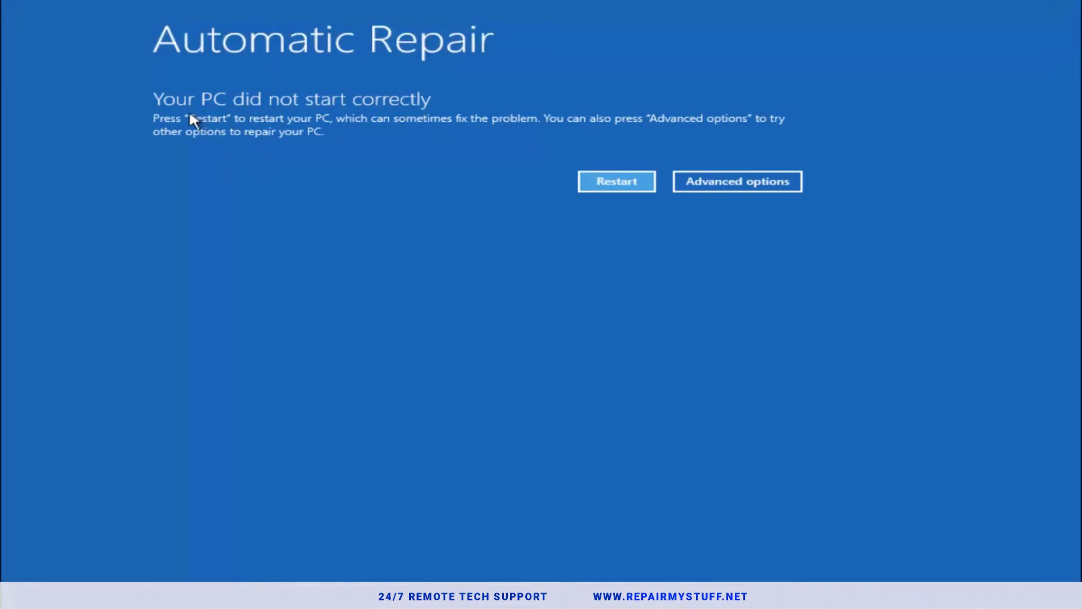
{"action": "mouse_move", "coordinate": [376, 114]}
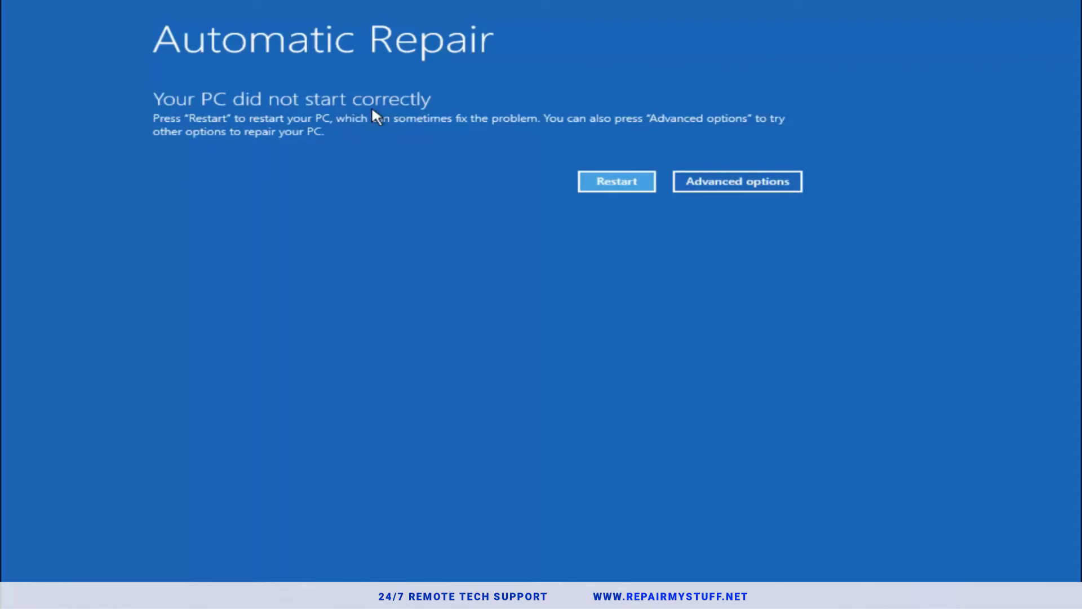
{"action": "mouse_move", "coordinate": [371, 134]}
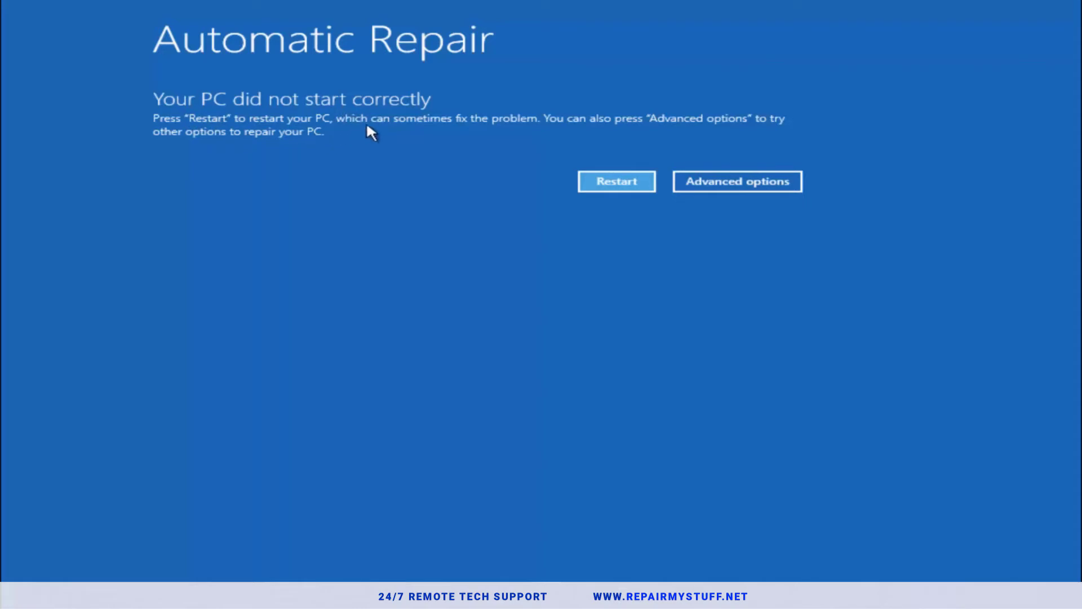
{"action": "mouse_move", "coordinate": [737, 182]}
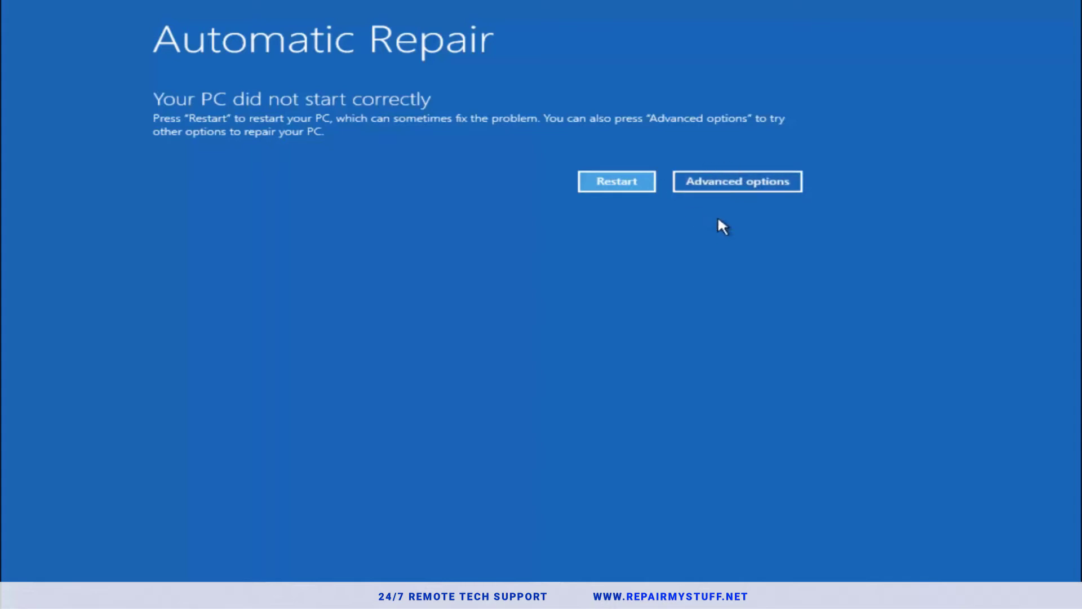
{"action": "left_click", "coordinate": [737, 180]}
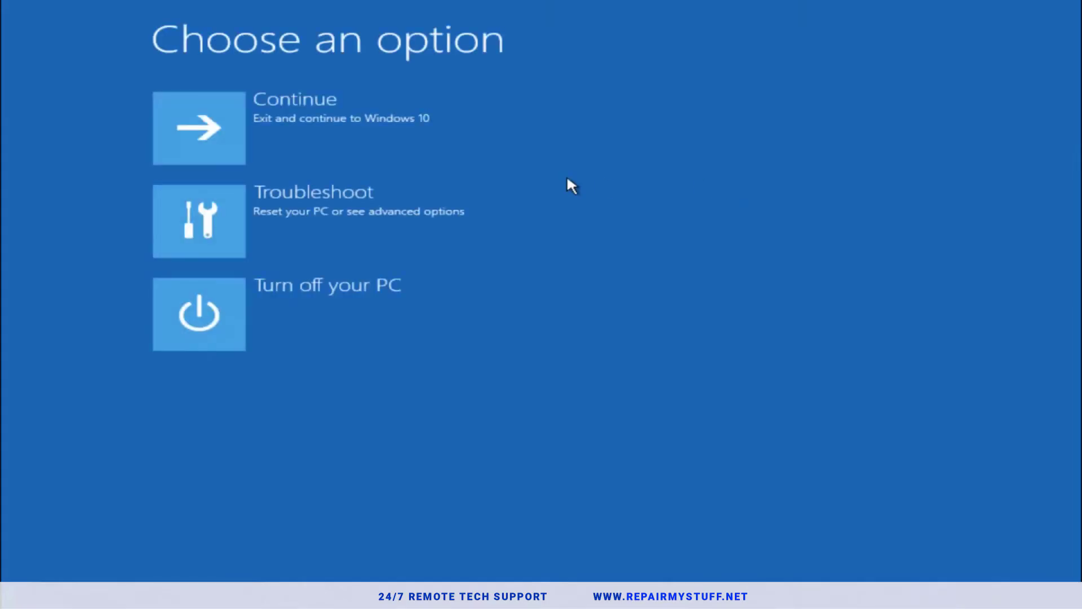
{"action": "mouse_move", "coordinate": [207, 221]}
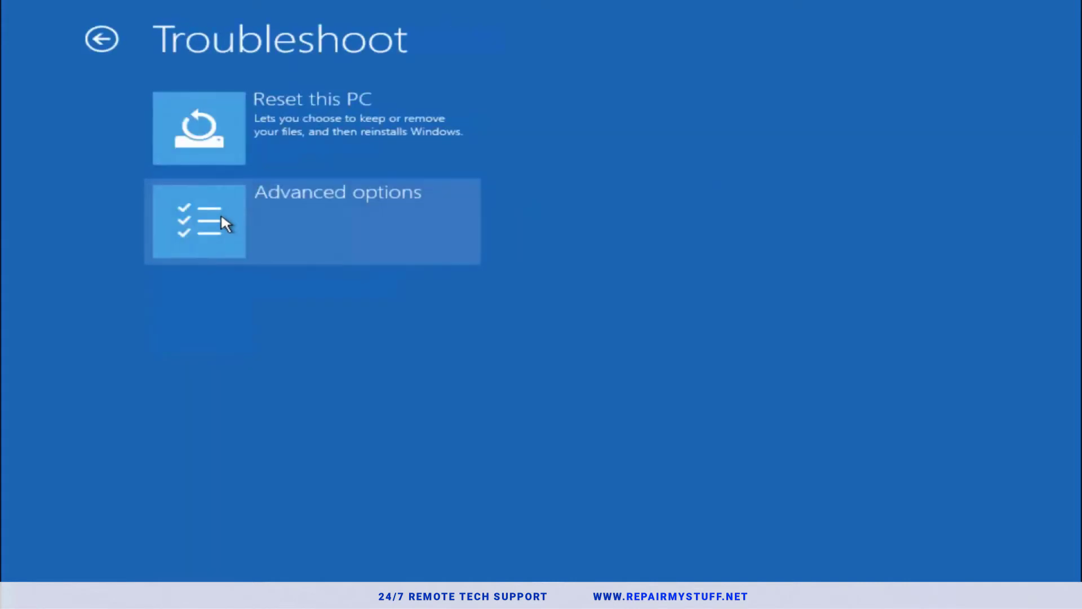
{"action": "mouse_move", "coordinate": [508, 52]}
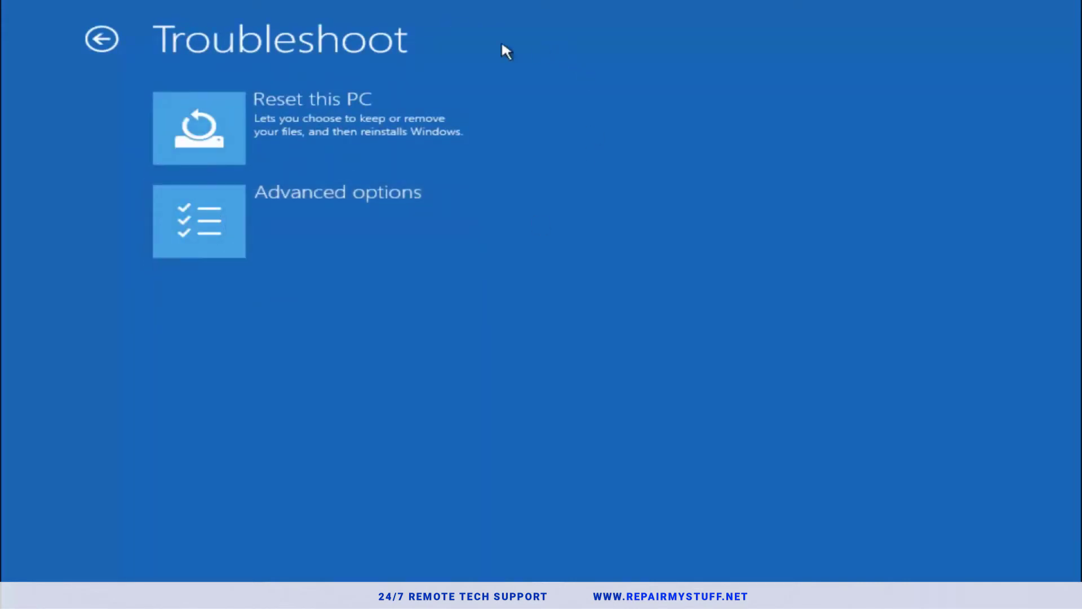
{"action": "left_click", "coordinate": [198, 221]}
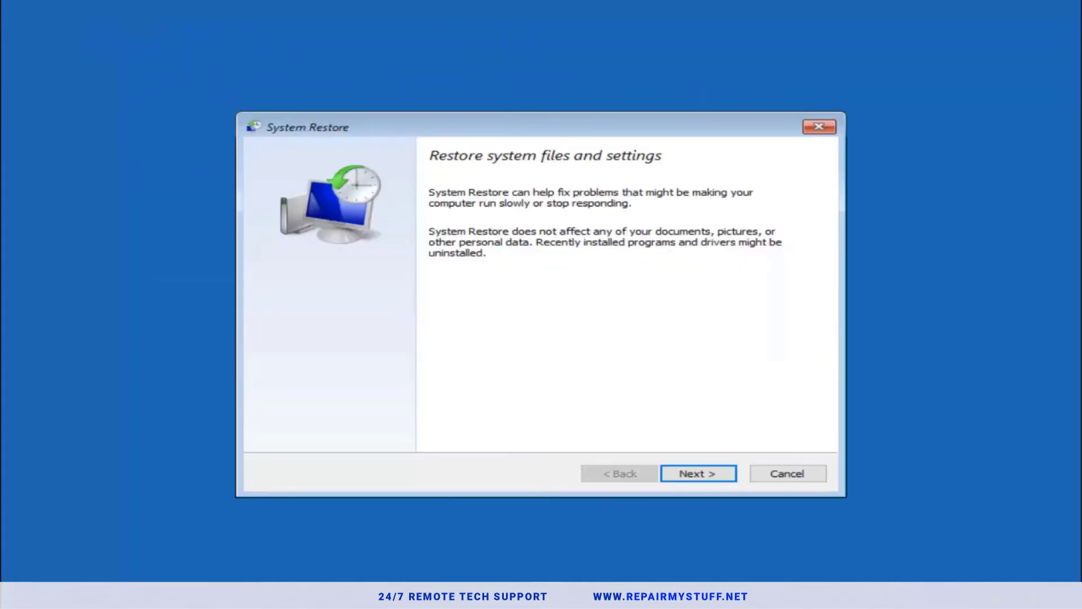
{"action": "mouse_move", "coordinate": [562, 220]}
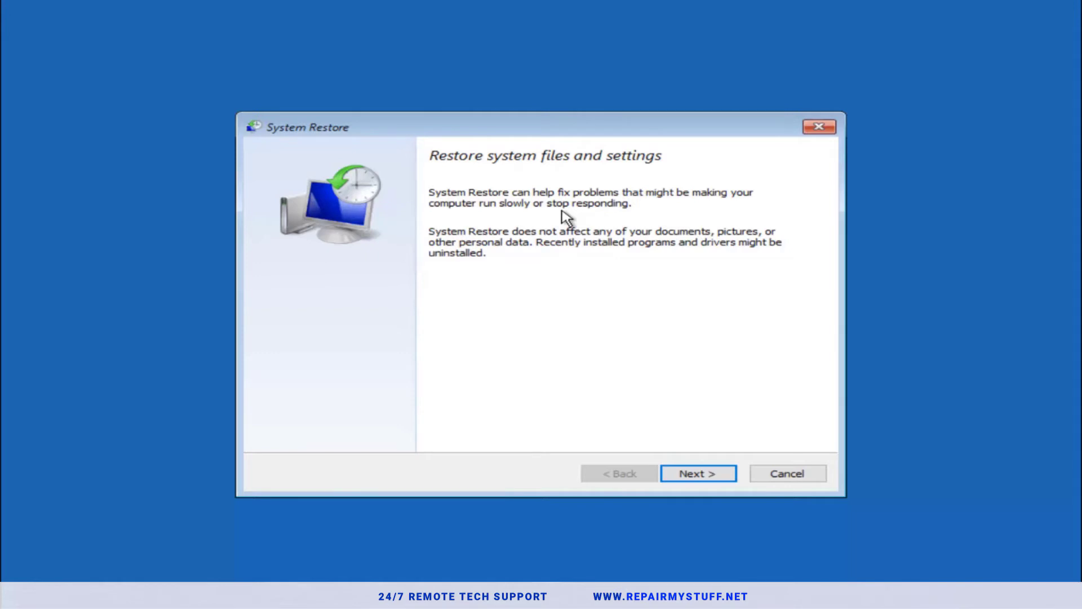
{"action": "mouse_move", "coordinate": [480, 242]}
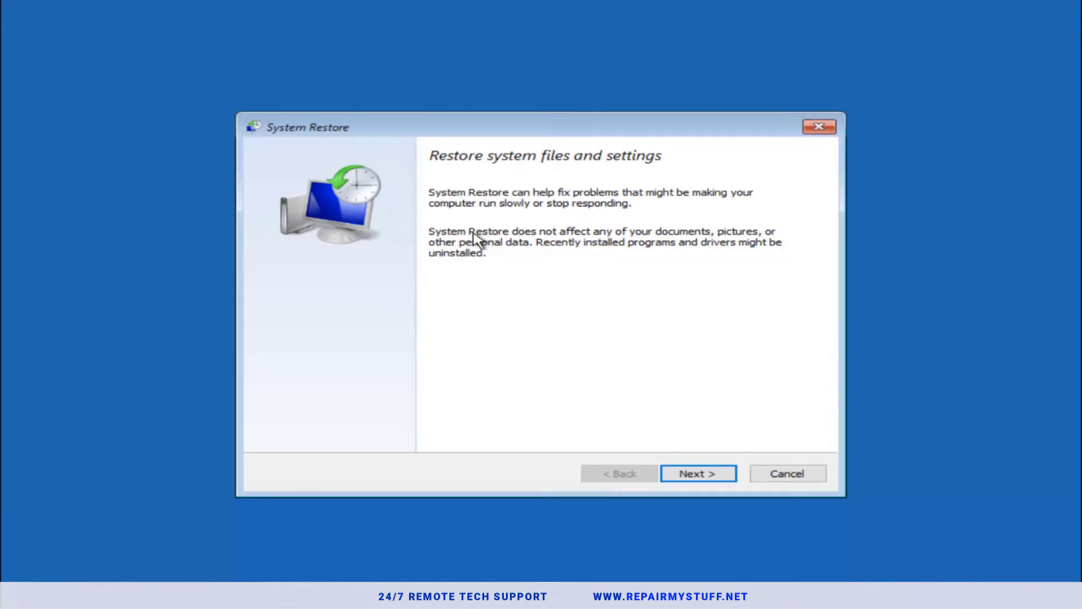
{"action": "mouse_move", "coordinate": [663, 242]}
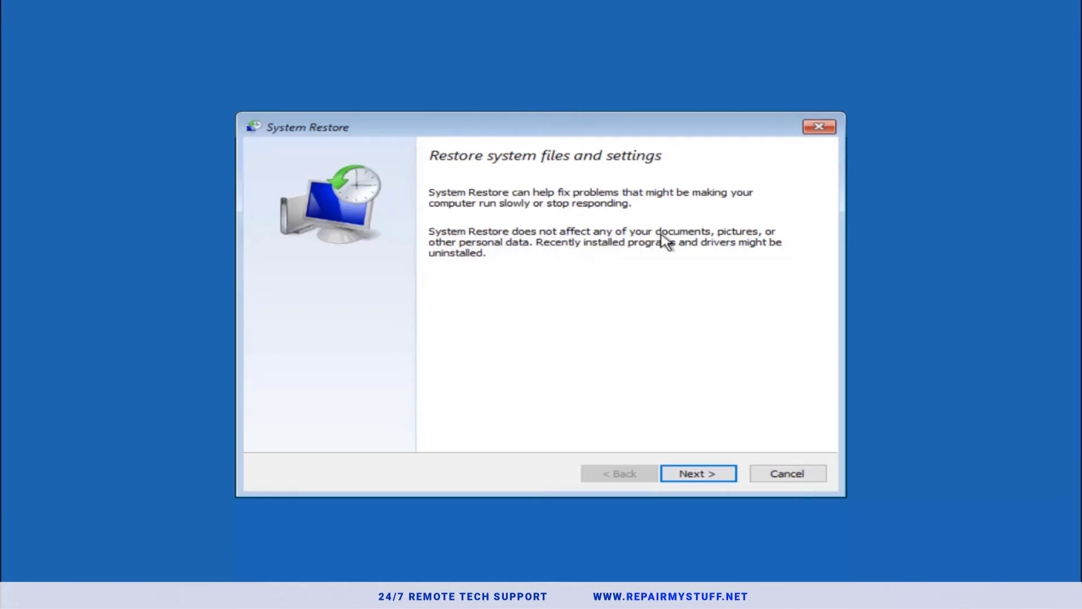
{"action": "mouse_move", "coordinate": [541, 256]}
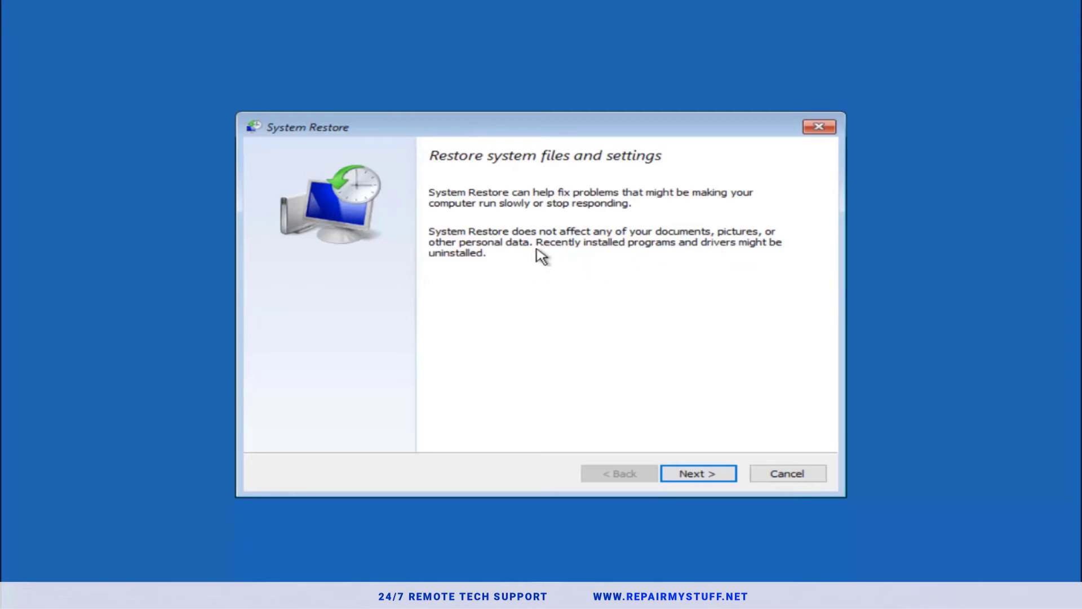
{"action": "mouse_move", "coordinate": [710, 256]}
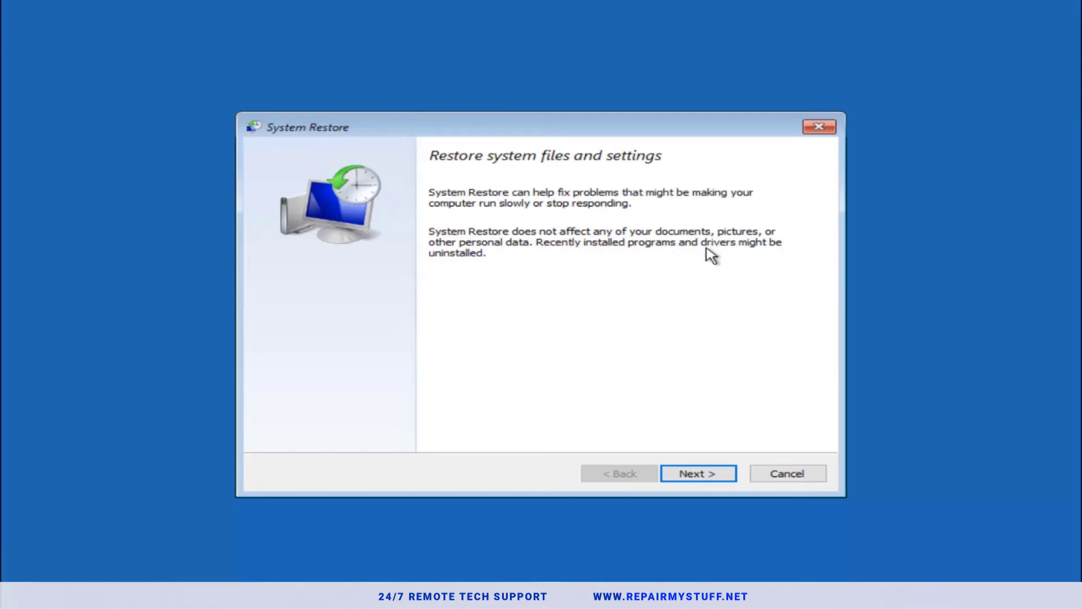
{"action": "mouse_move", "coordinate": [462, 279]}
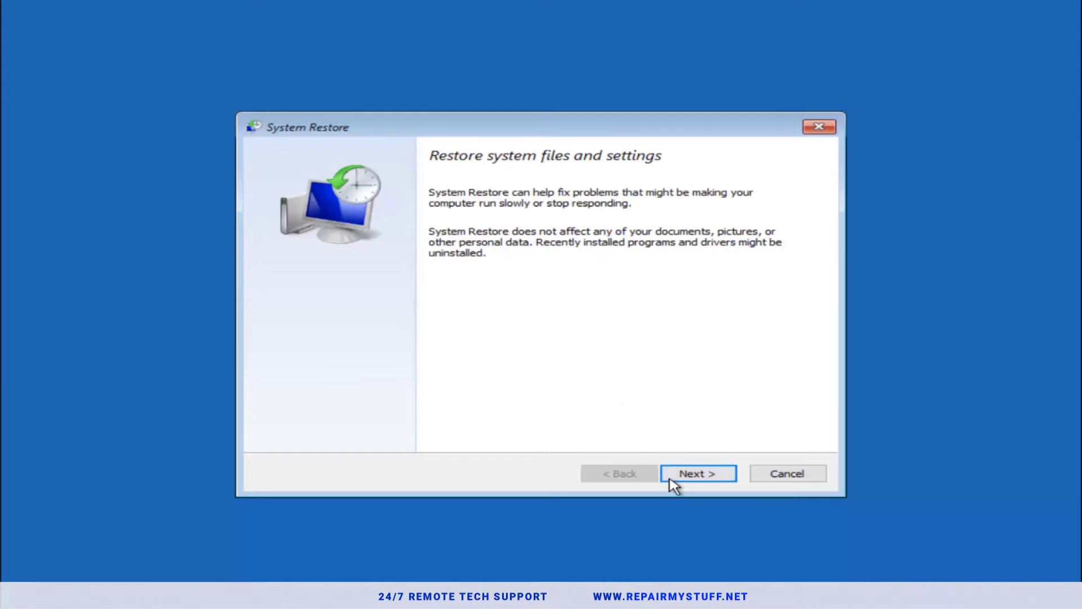
- Advance to the restore point list and select the 10/5/2016 'before update' point
{"action": "left_click", "coordinate": [697, 473]}
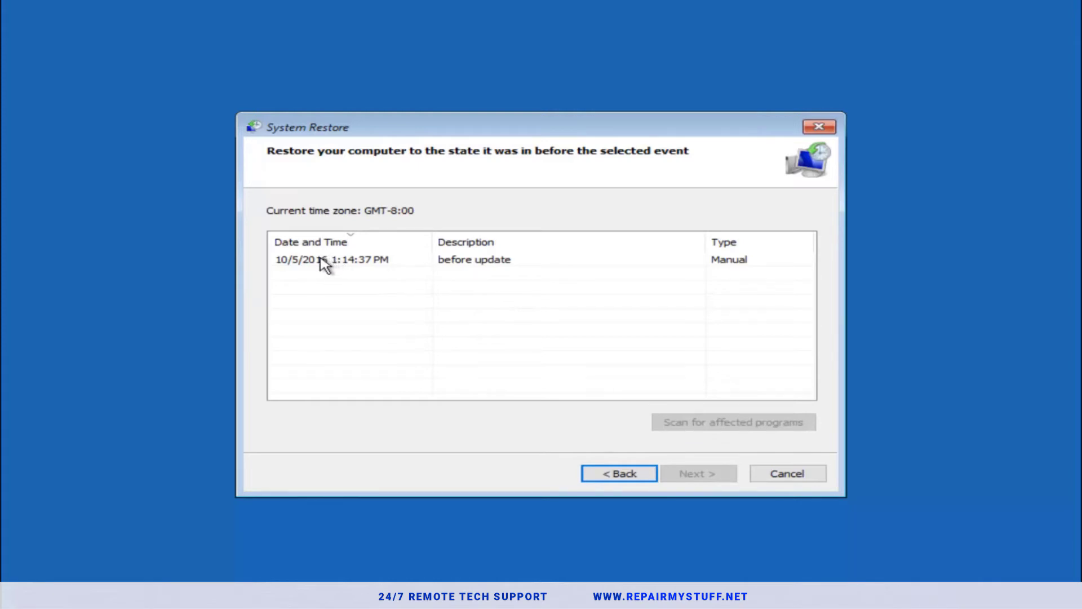
{"action": "left_click", "coordinate": [345, 260]}
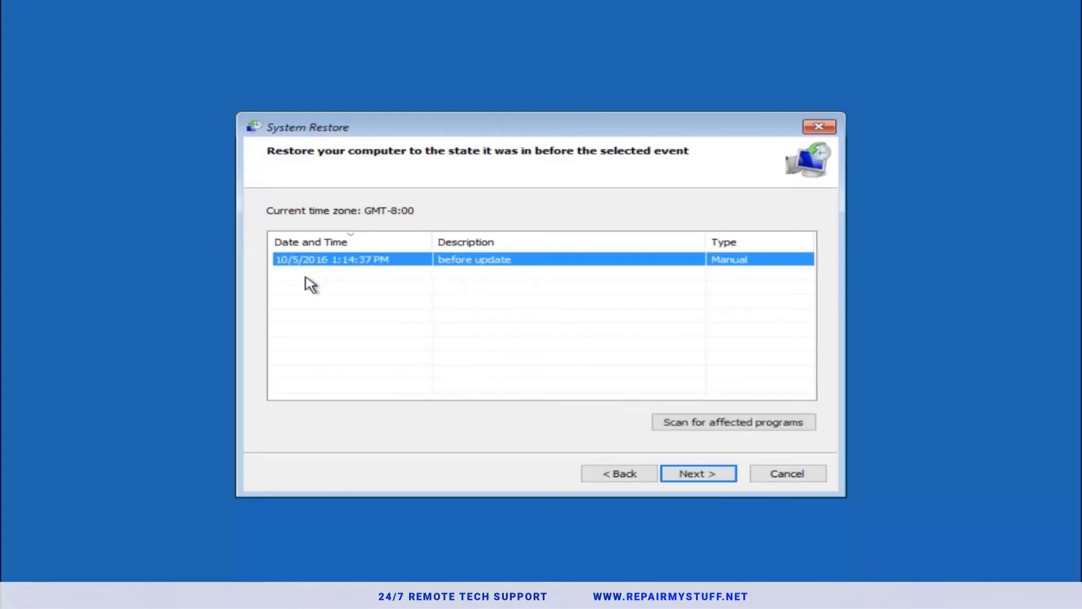
{"action": "mouse_move", "coordinate": [271, 390]}
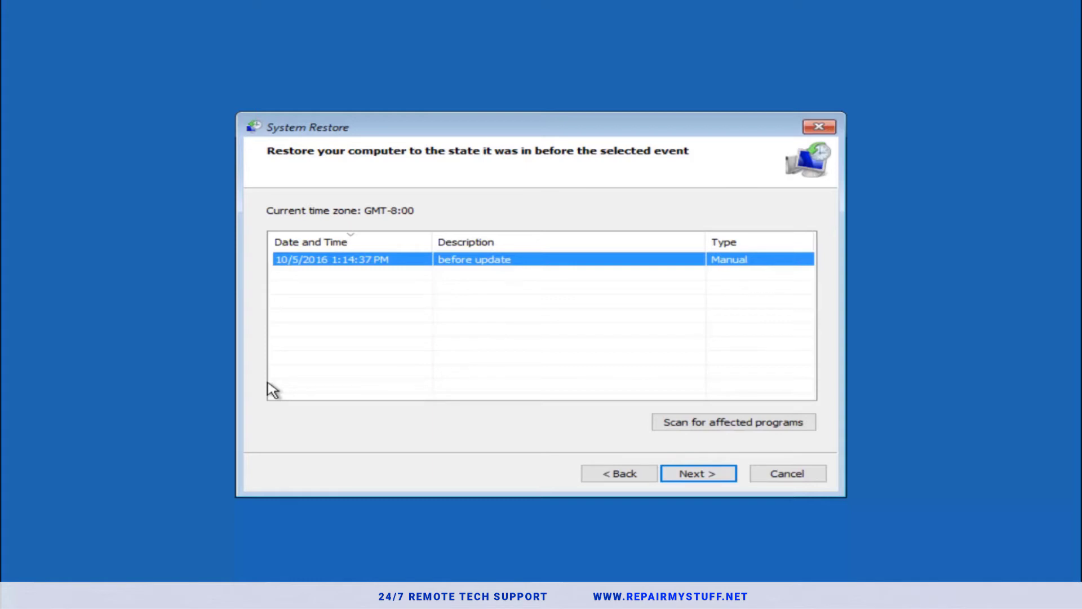
{"action": "mouse_move", "coordinate": [589, 368]}
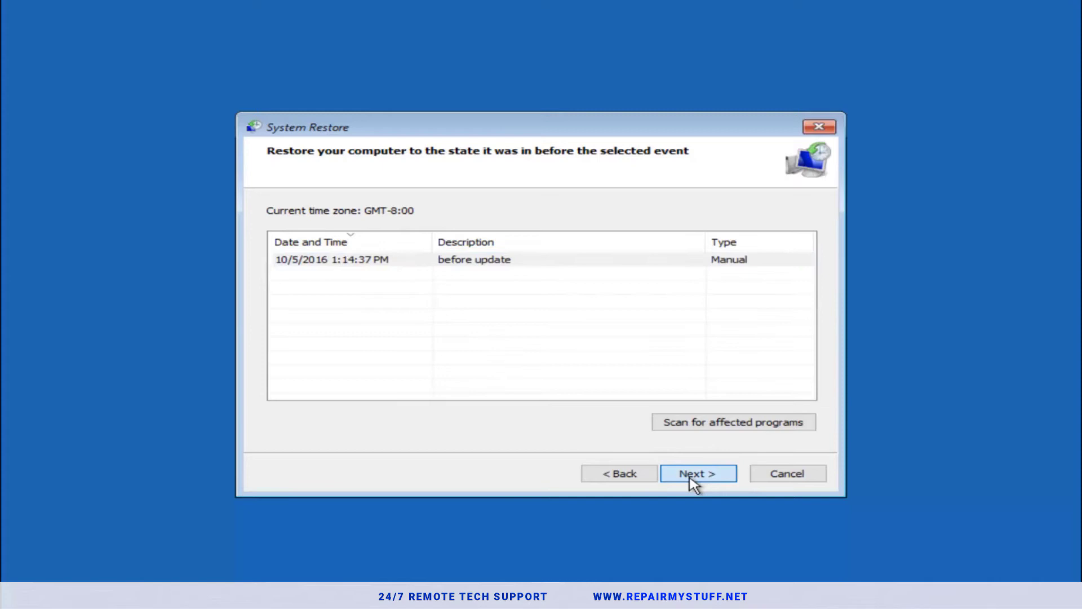
- Confirm the 'Manual: before update' restore point for drive C: and finish to the continue warning
{"action": "left_click", "coordinate": [697, 472]}
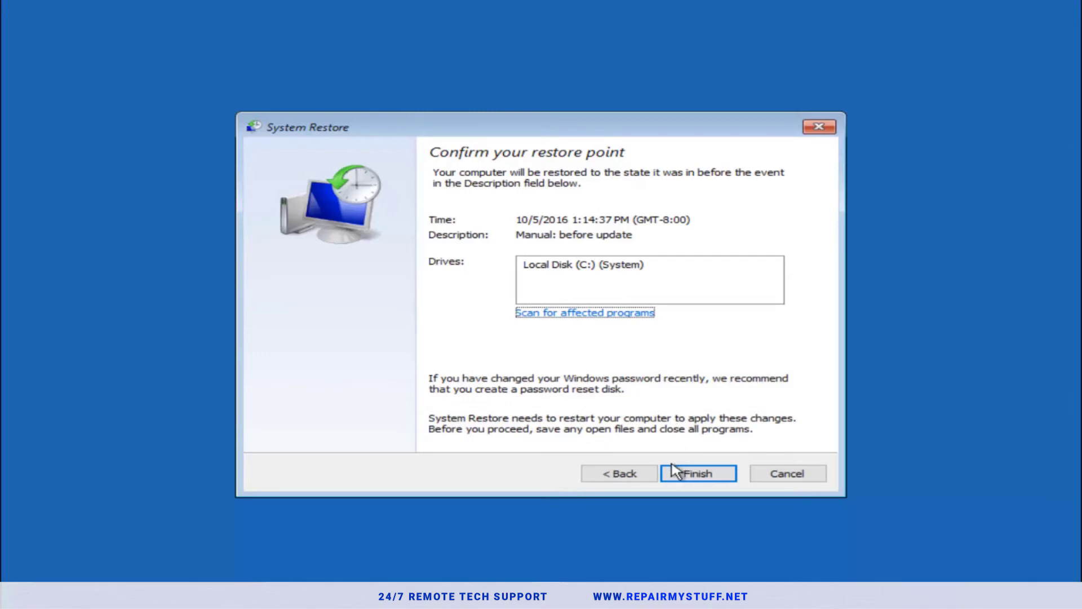
{"action": "mouse_move", "coordinate": [516, 391]}
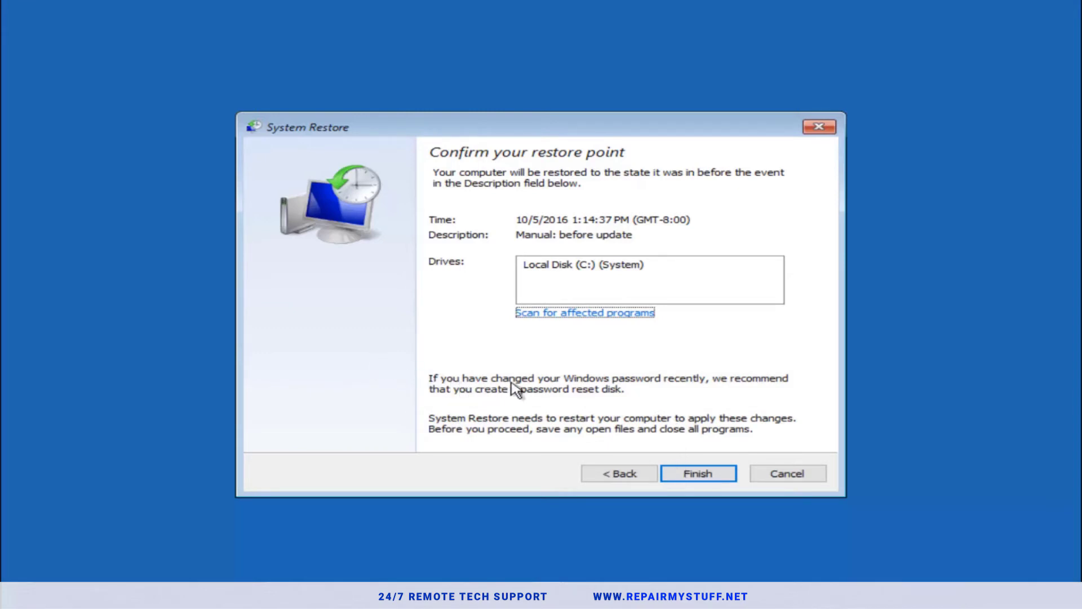
{"action": "mouse_move", "coordinate": [548, 398]}
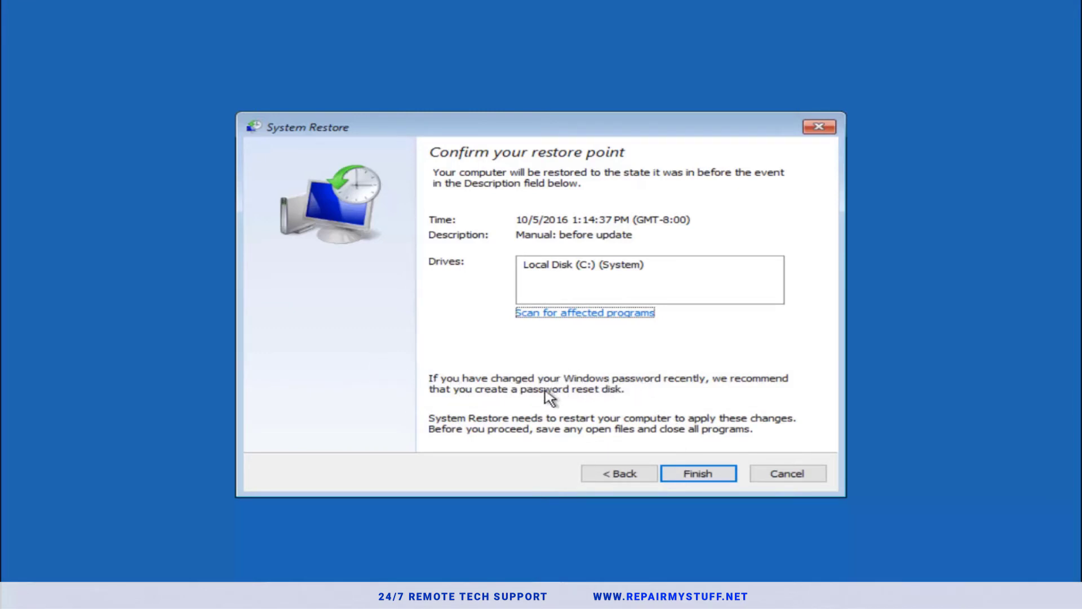
{"action": "left_click", "coordinate": [697, 472]}
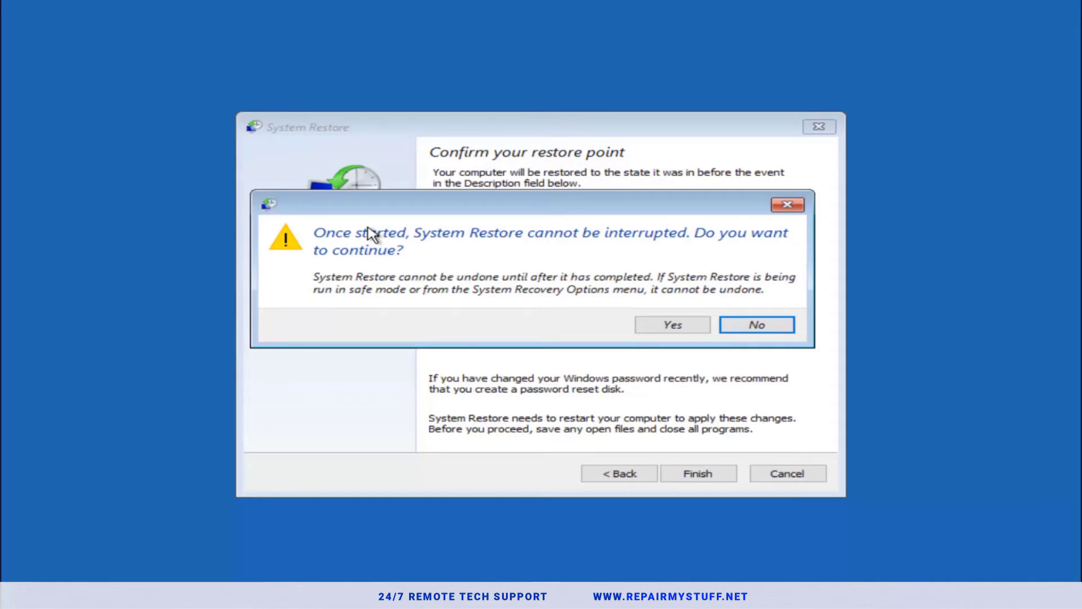
{"action": "mouse_move", "coordinate": [367, 270]}
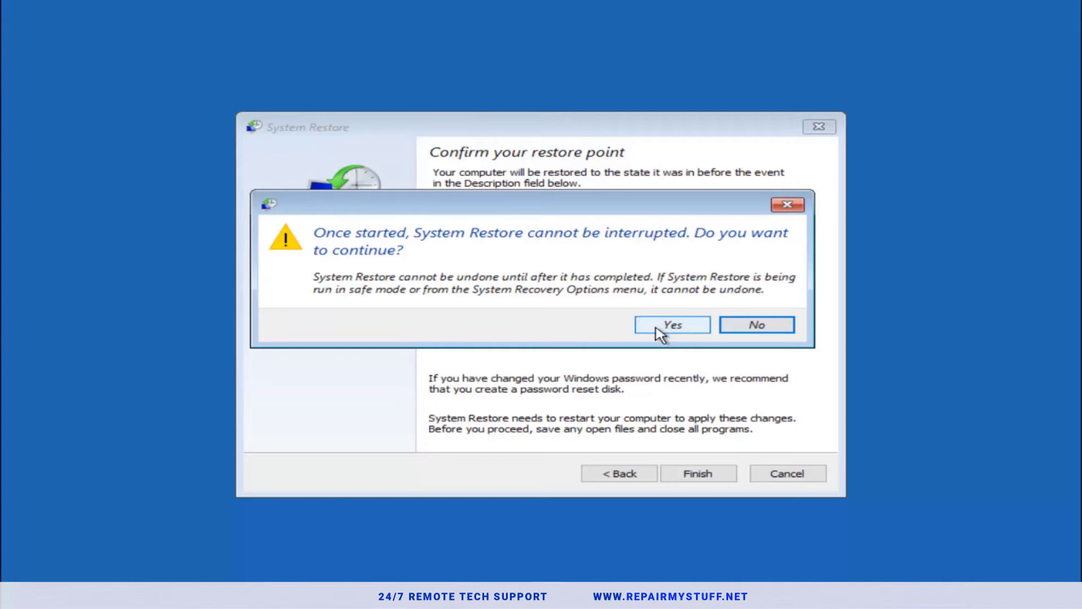
- Run the uninterruptible restore to 10/5/2016 1:14:37 PM and restart the PC
{"action": "left_click", "coordinate": [671, 325]}
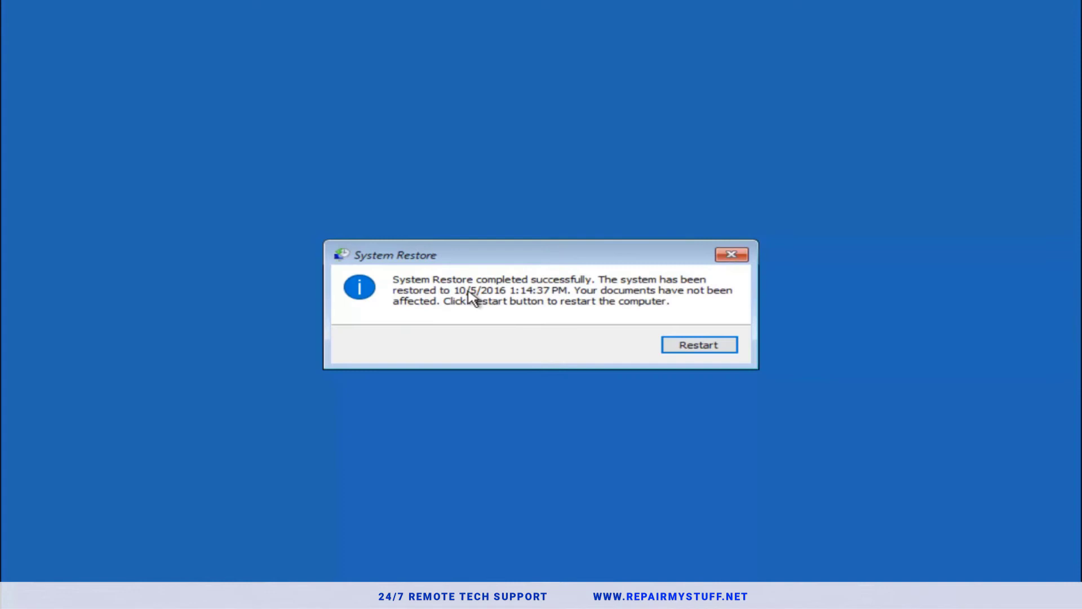
{"action": "mouse_move", "coordinate": [494, 300]}
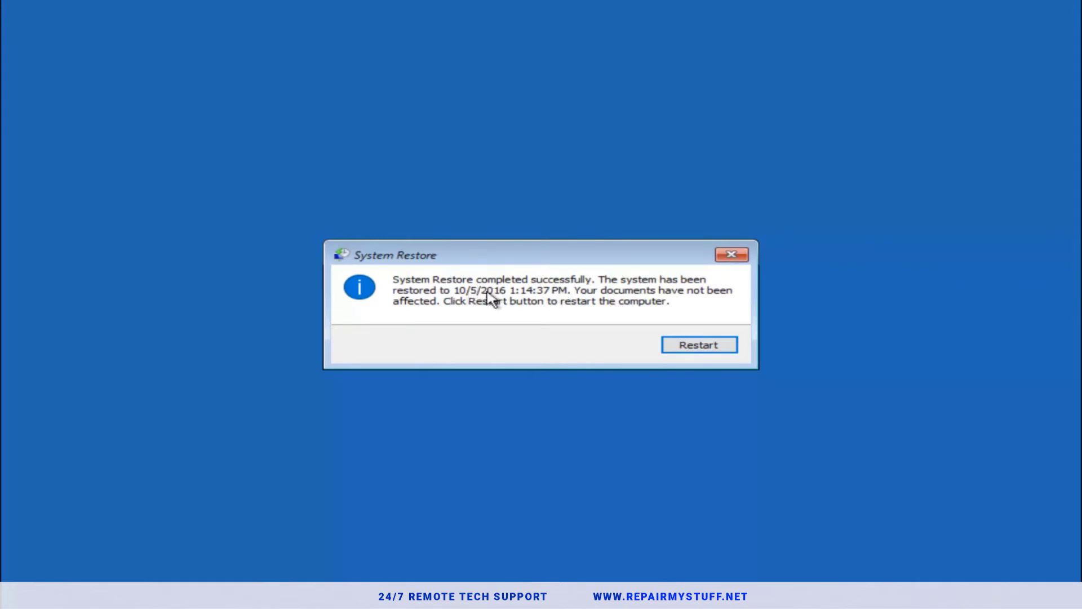
{"action": "mouse_move", "coordinate": [550, 303]}
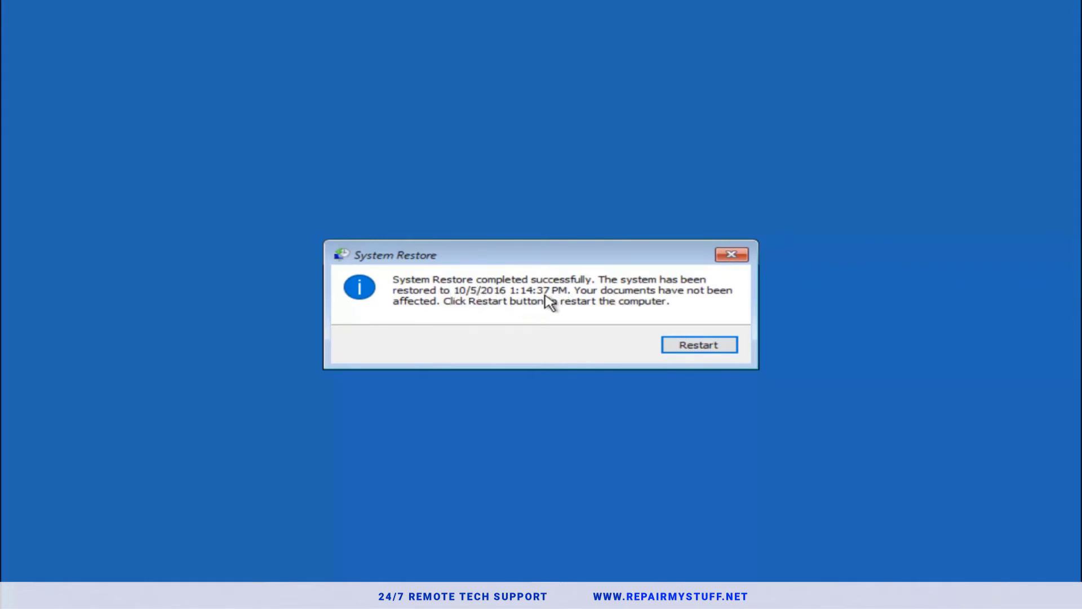
{"action": "mouse_move", "coordinate": [482, 314]}
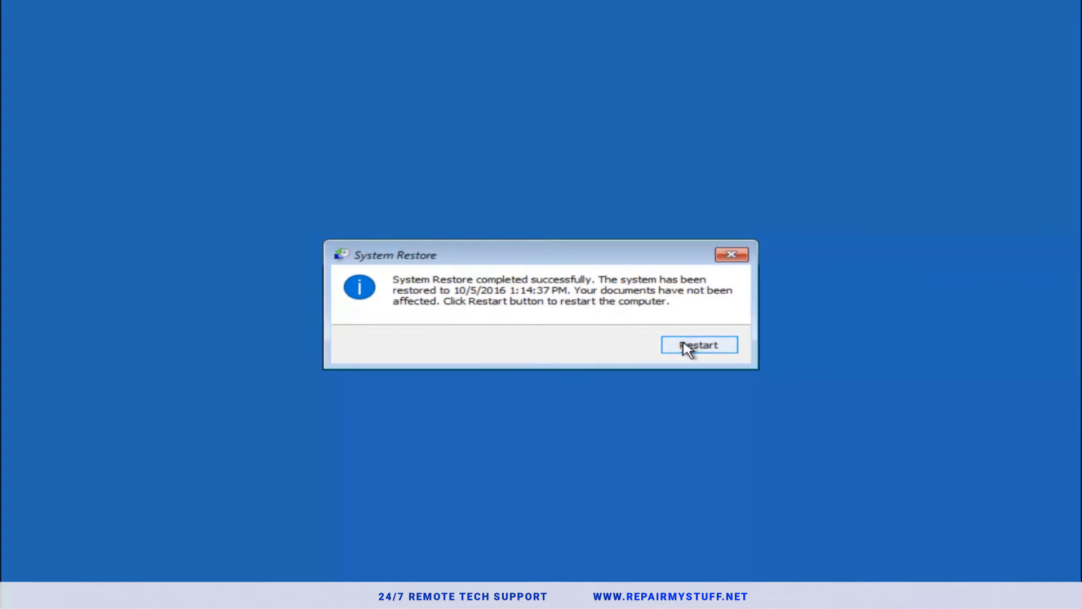
{"action": "left_click", "coordinate": [698, 345]}
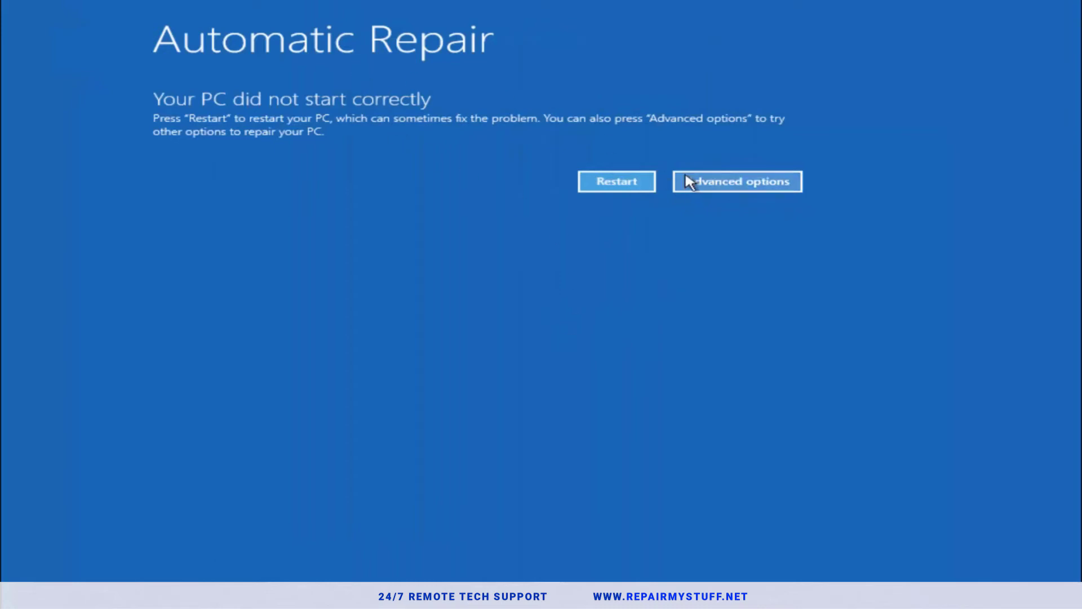
- From Automatic Repair reach Troubleshoot's Advanced options and launch a Command Prompt
{"action": "left_click", "coordinate": [736, 182]}
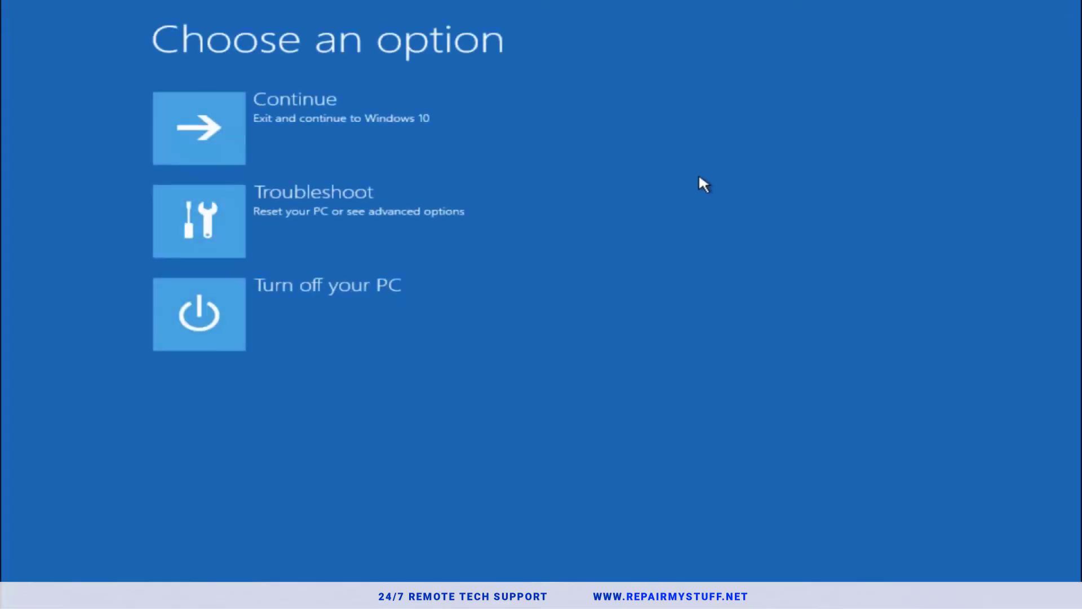
{"action": "left_click", "coordinate": [199, 221]}
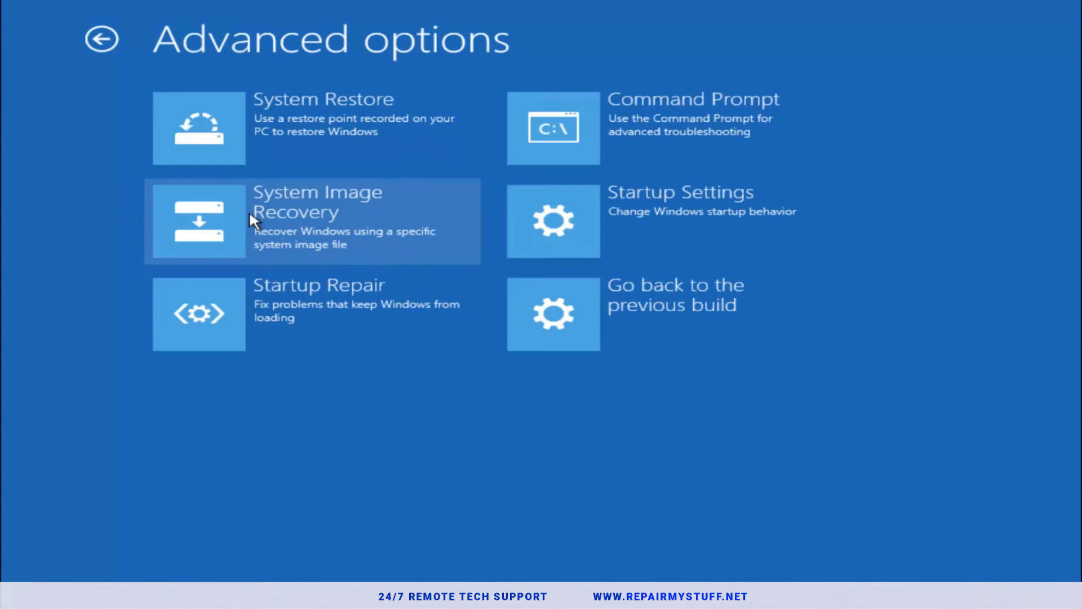
{"action": "mouse_move", "coordinate": [307, 323]}
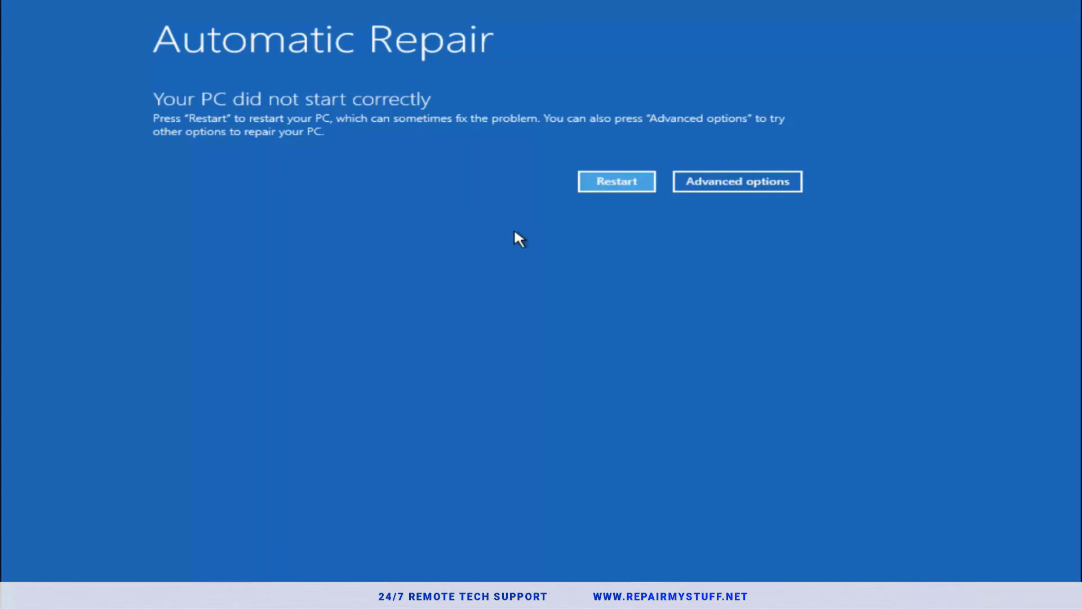
{"action": "mouse_move", "coordinate": [249, 231]}
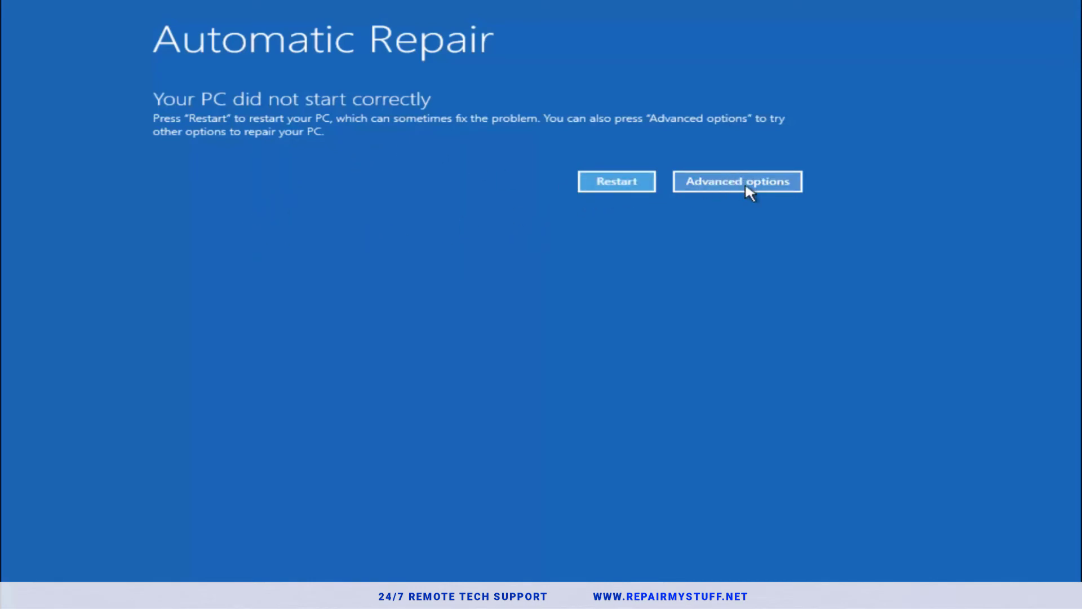
{"action": "left_click", "coordinate": [737, 182]}
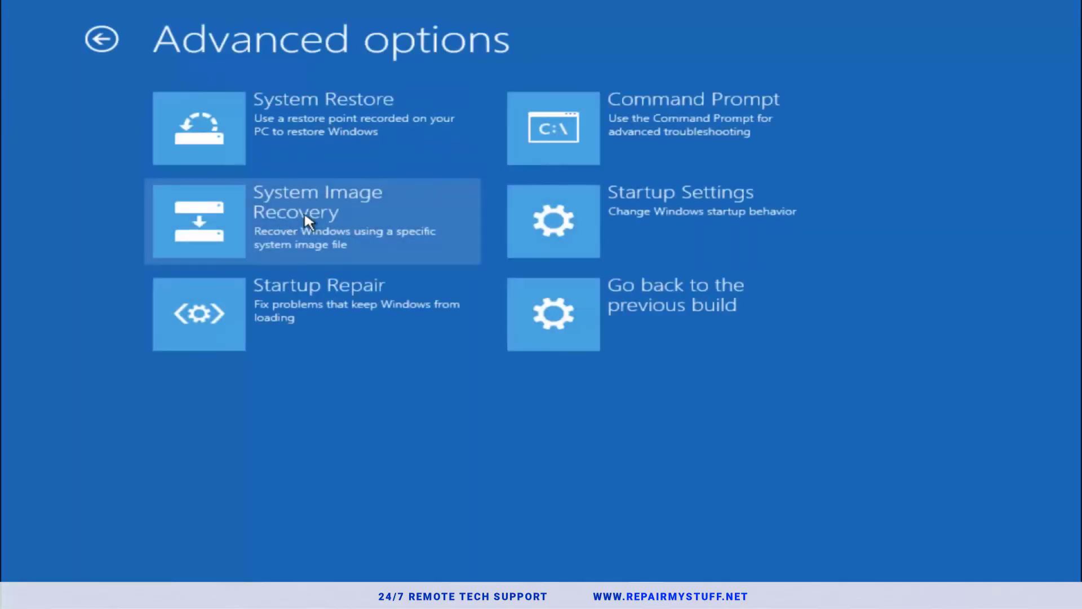
{"action": "mouse_move", "coordinate": [700, 131]}
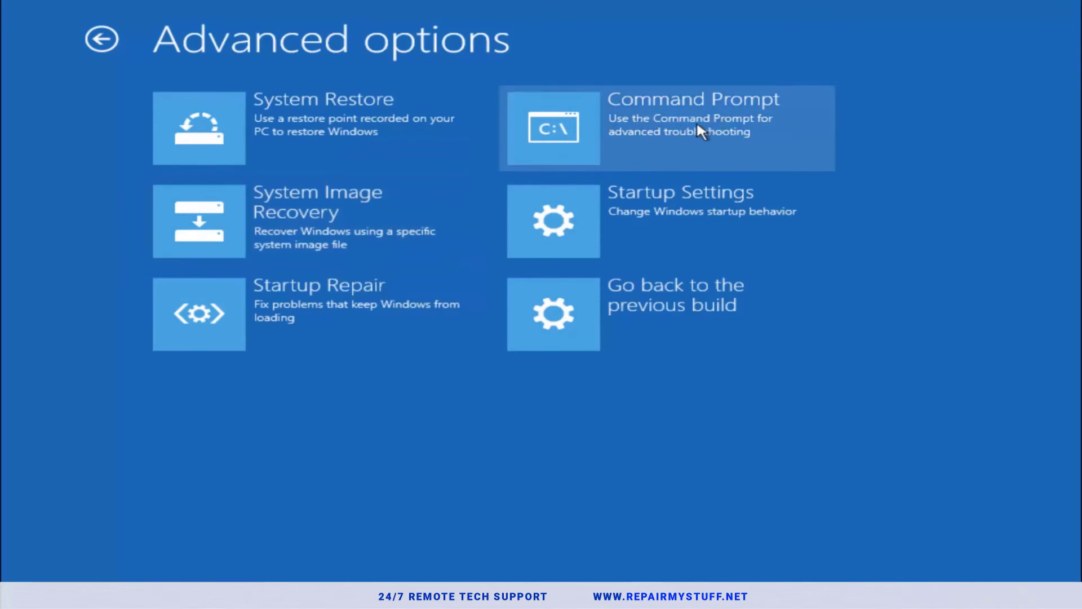
{"action": "left_click", "coordinate": [667, 128]}
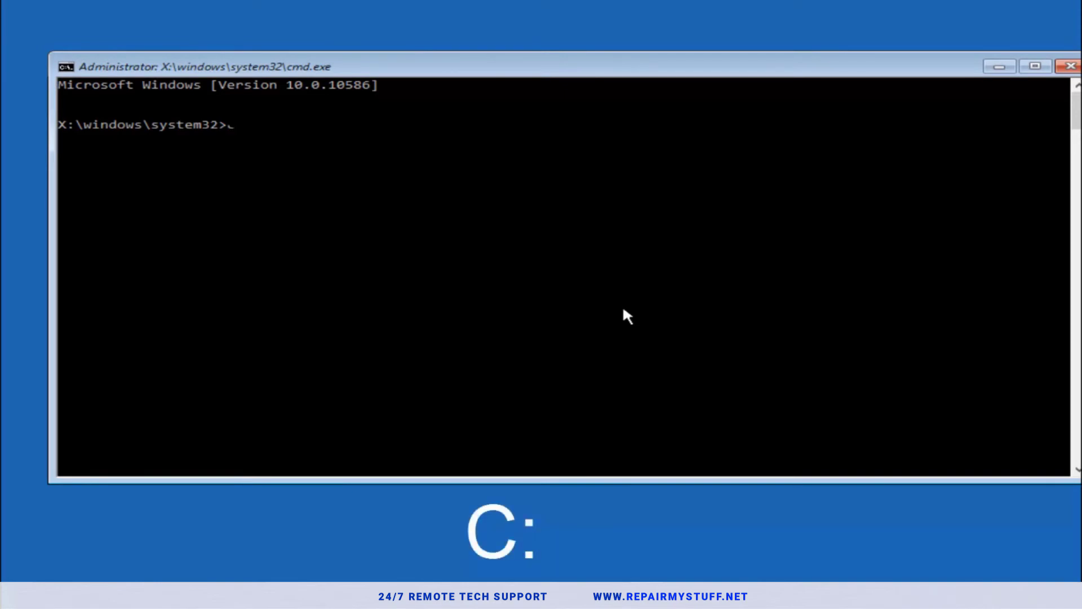
- Switch to drive C: and list its root folders, showing Windows and Windows.old
{"action": "type", "text": "c:"}
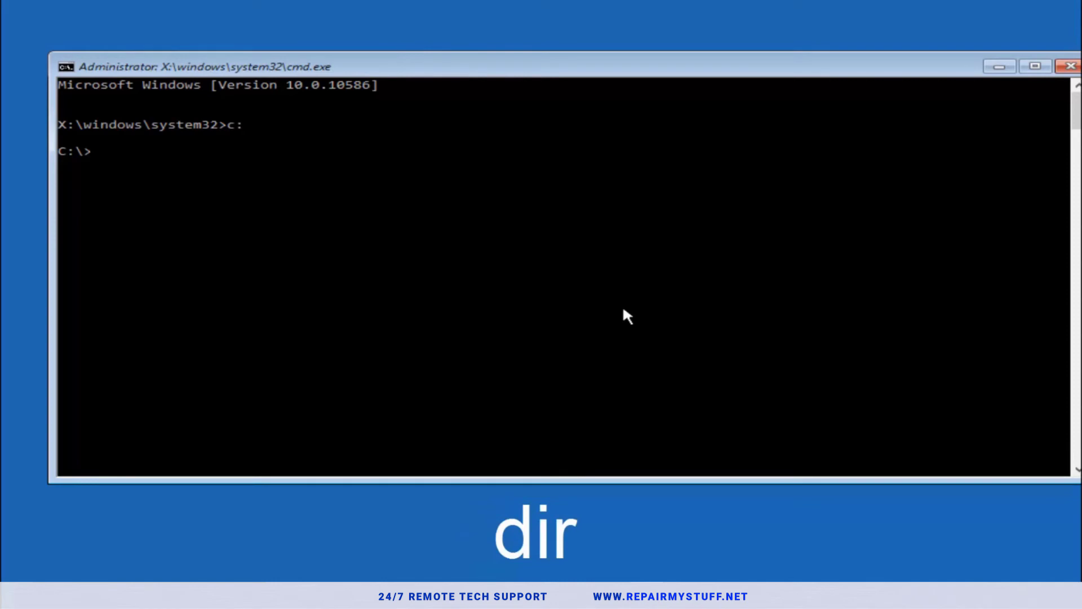
{"action": "type", "text": "dir"}
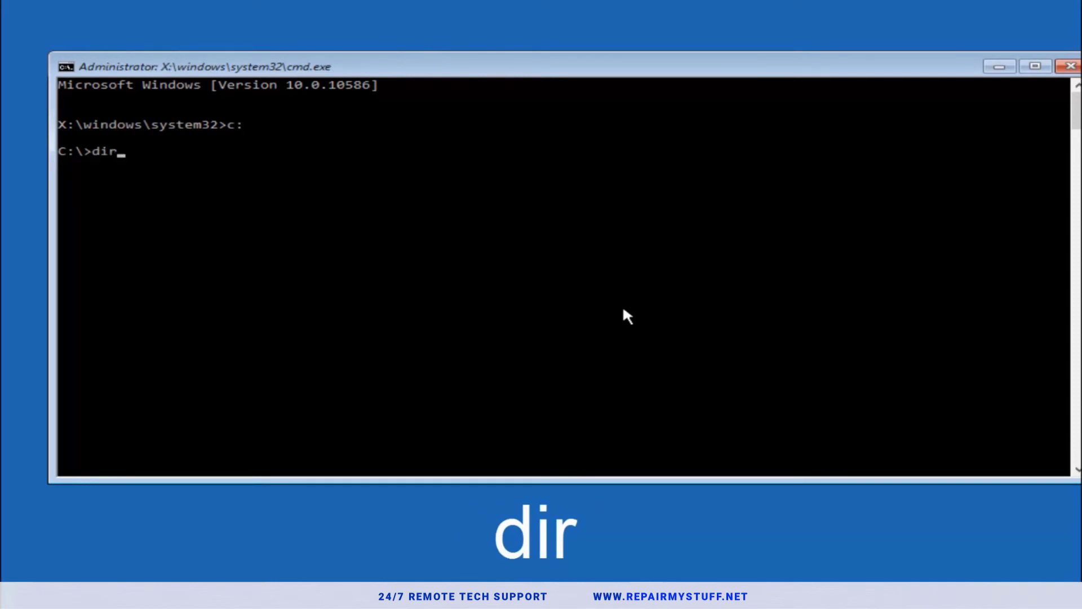
{"action": "key", "text": "Return"}
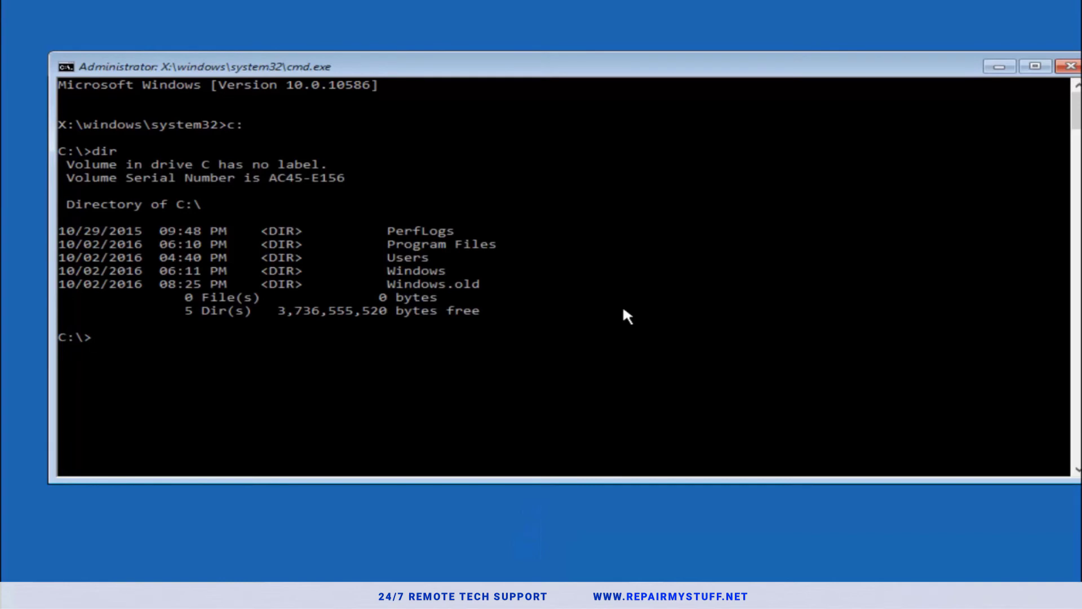
{"action": "mouse_move", "coordinate": [428, 275]}
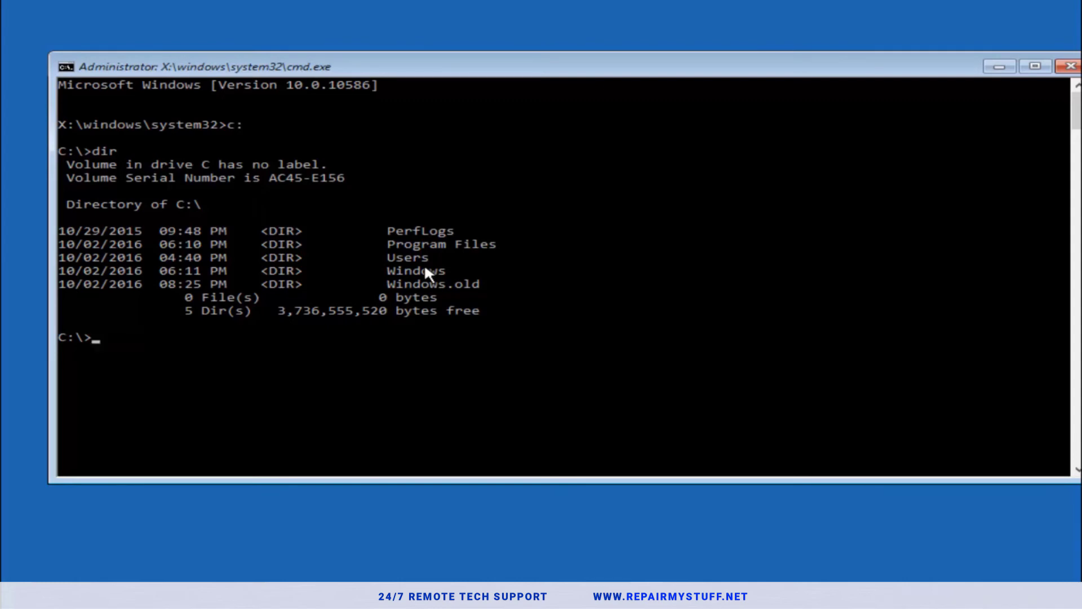
- Change into C:\Windows\System32\config and enter the md backup command for a backup folder
{"action": "type", "text": "cd"}
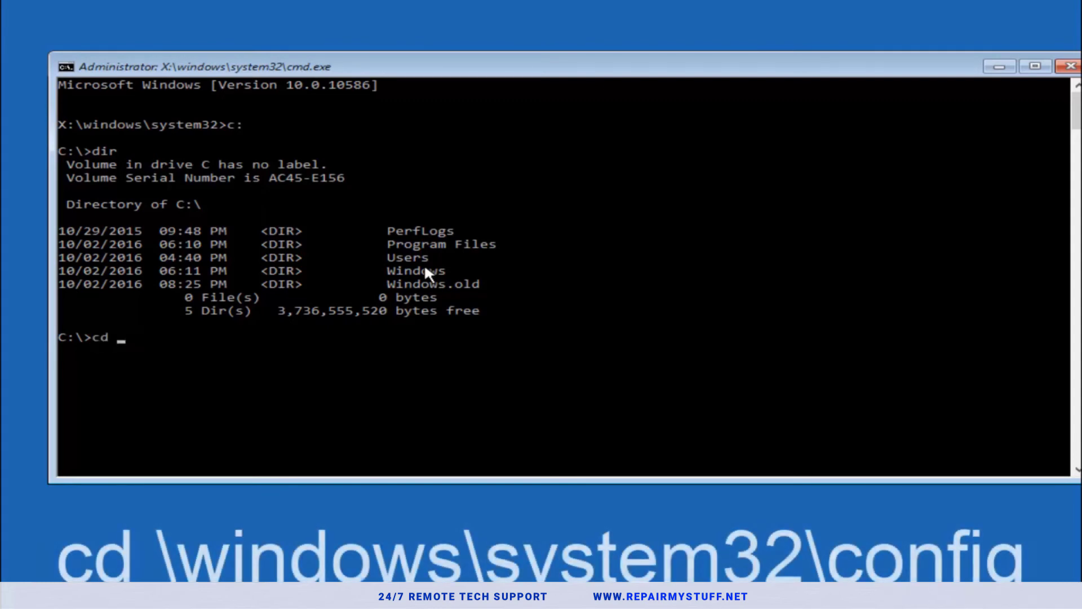
{"action": "type", "text": "\\windows"}
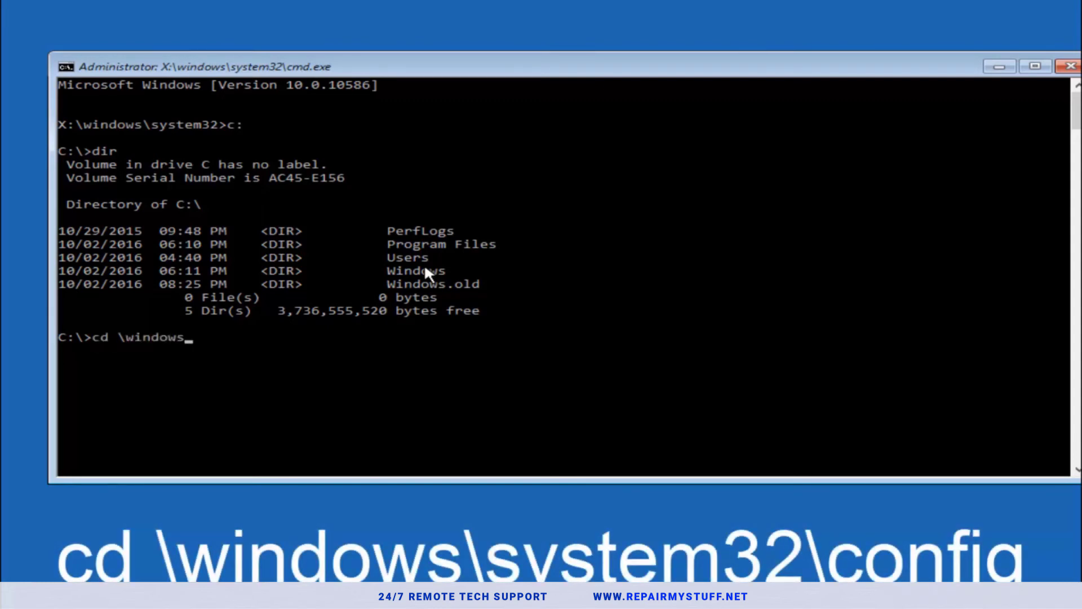
{"action": "type", "text": "\\syste"}
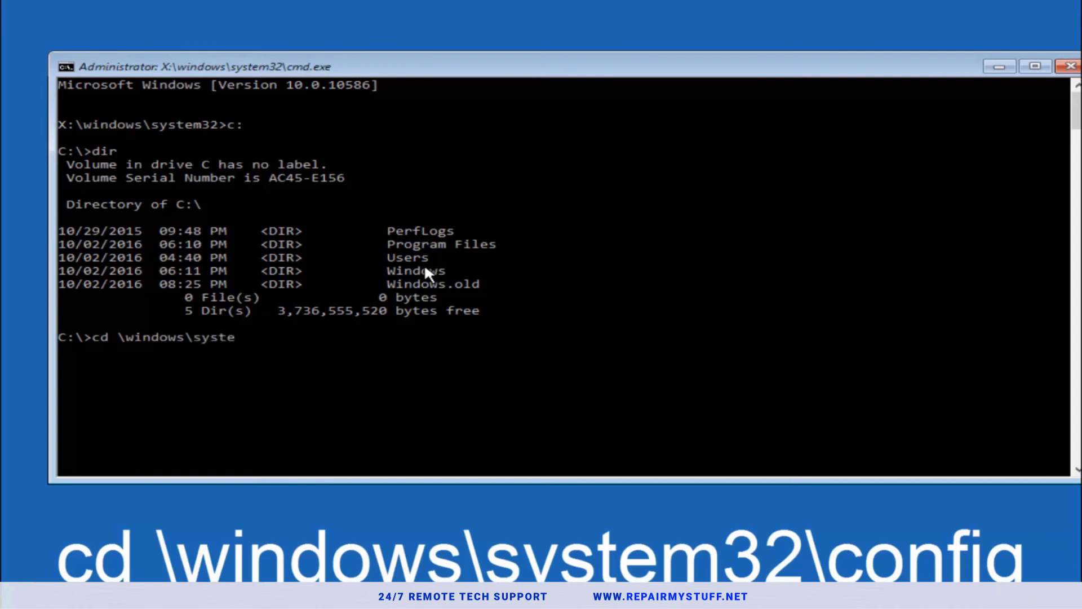
{"action": "type", "text": "m32"}
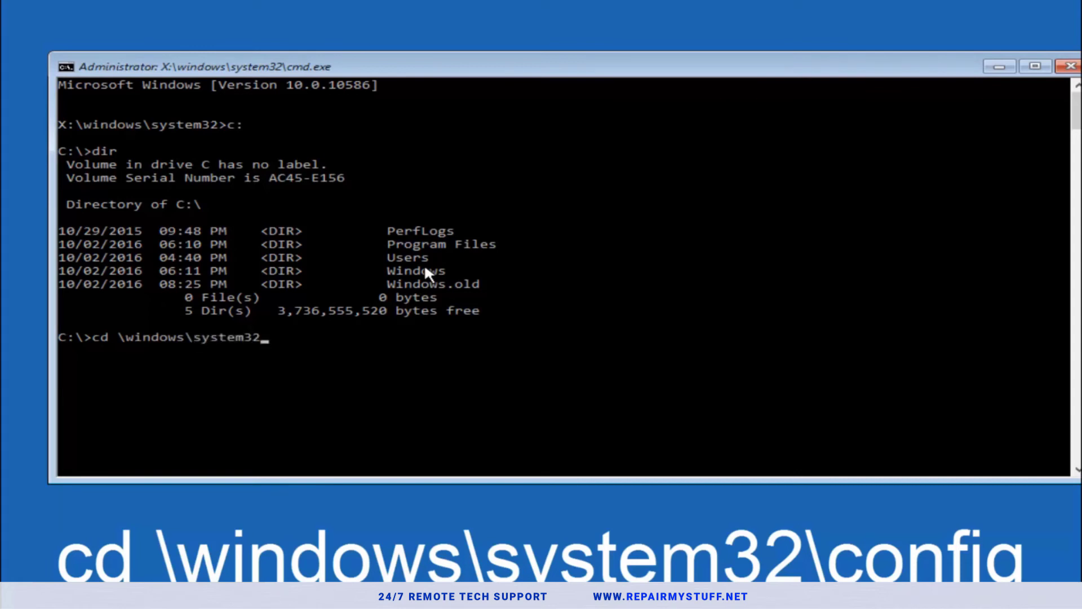
{"action": "type", "text": "\\config"}
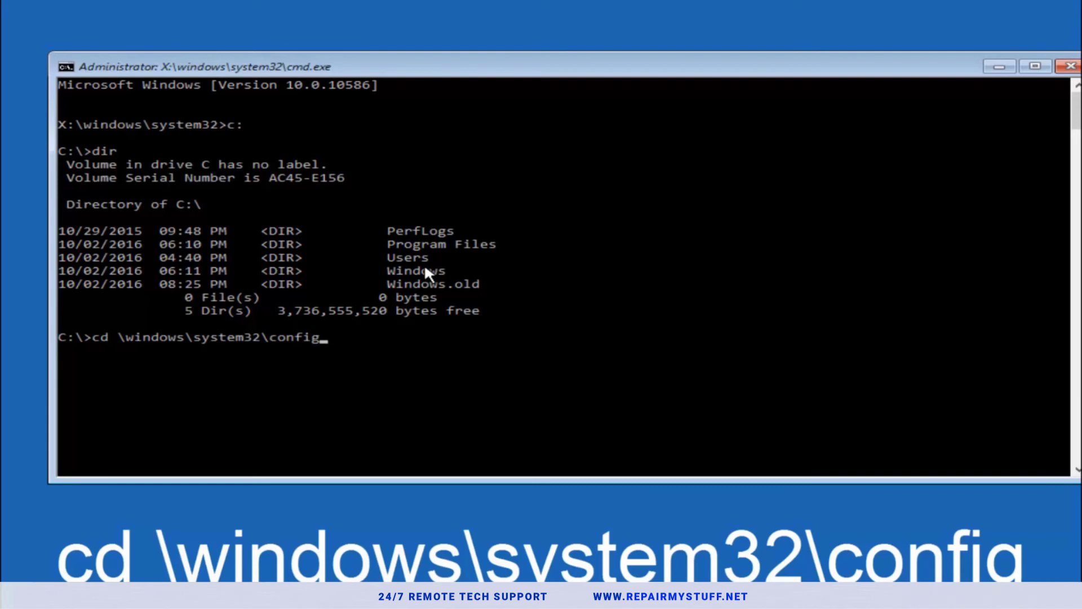
{"action": "key", "text": "Return"}
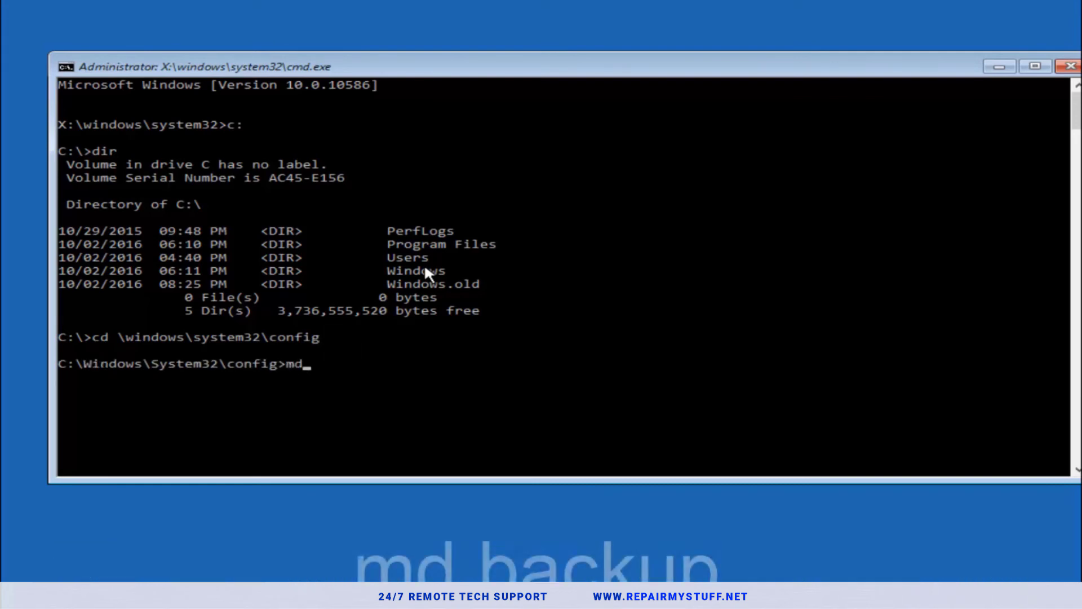
{"action": "type", "text": "back"}
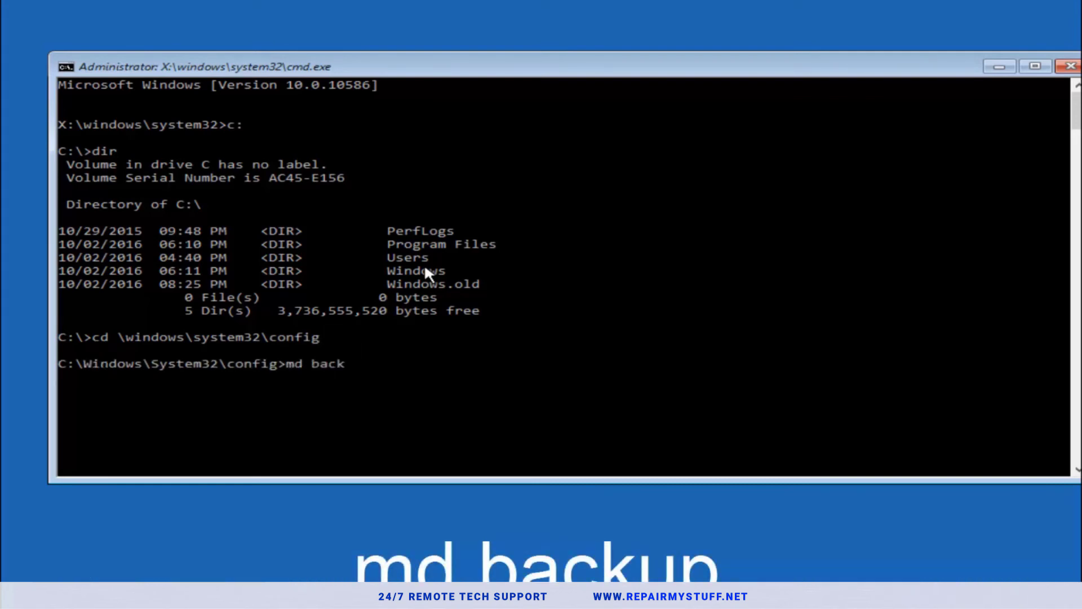
{"action": "type", "text": "up"}
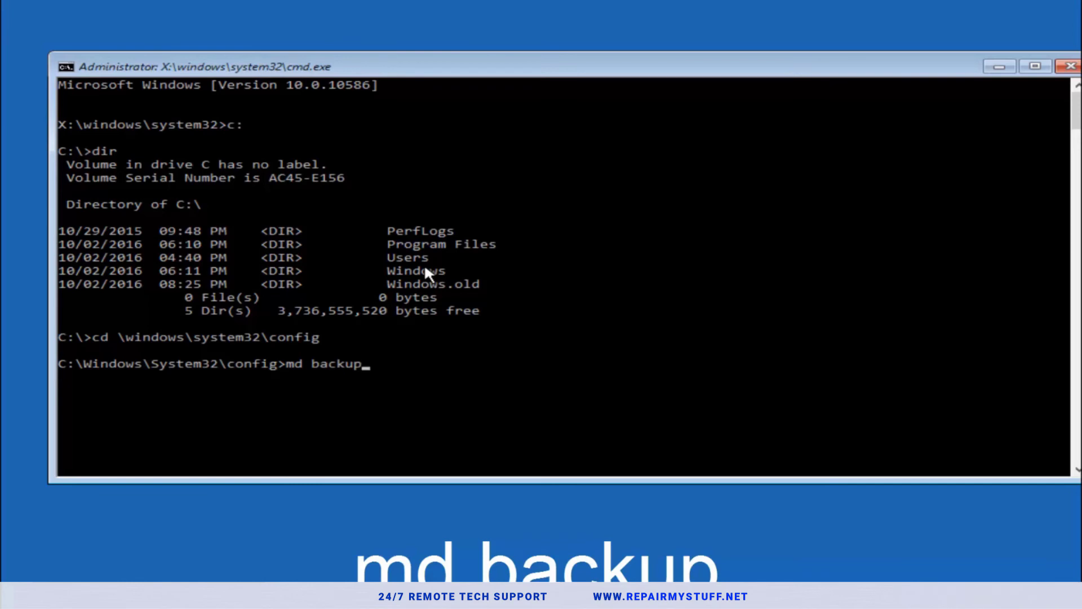
{"action": "mouse_move", "coordinate": [379, 377]}
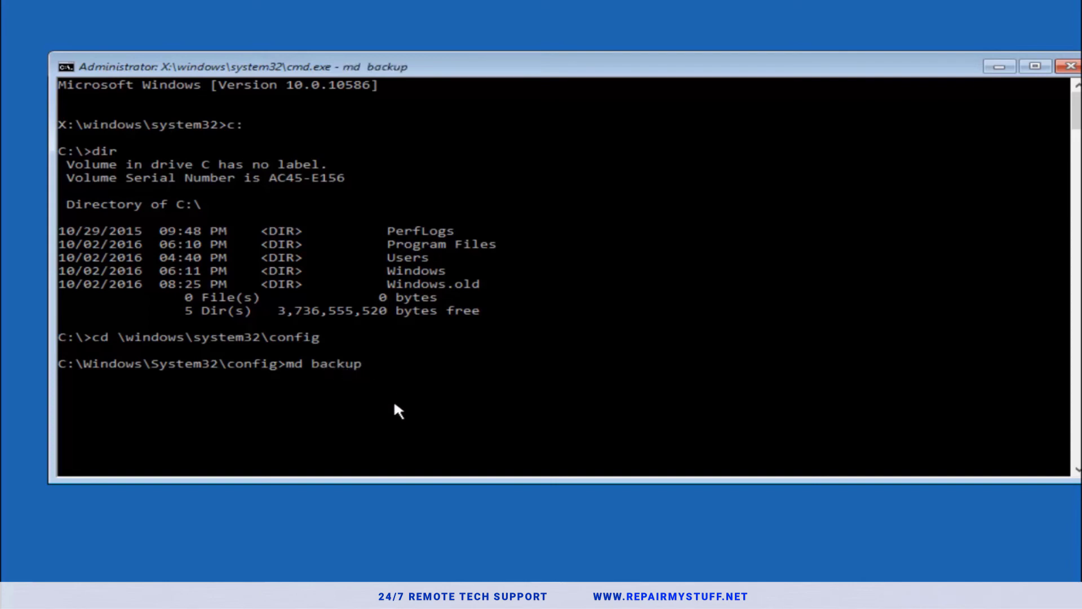
- Copy all ten registry files in config into the backup folder with copy *.* backup
{"action": "type", "text": "copy"}
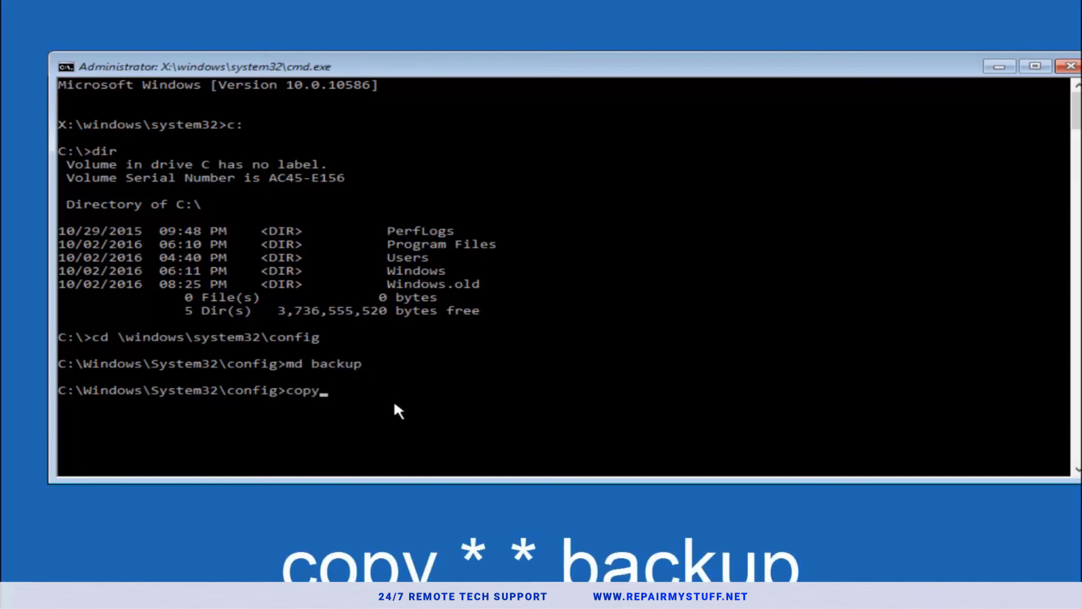
{"action": "type", "text": "*"}
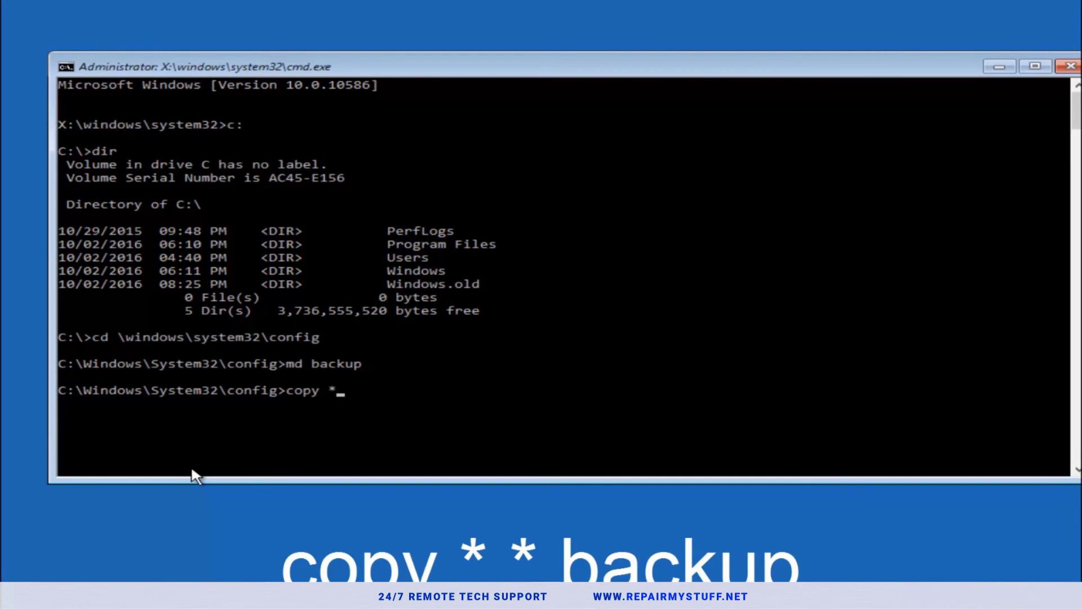
{"action": "type", "text": "."}
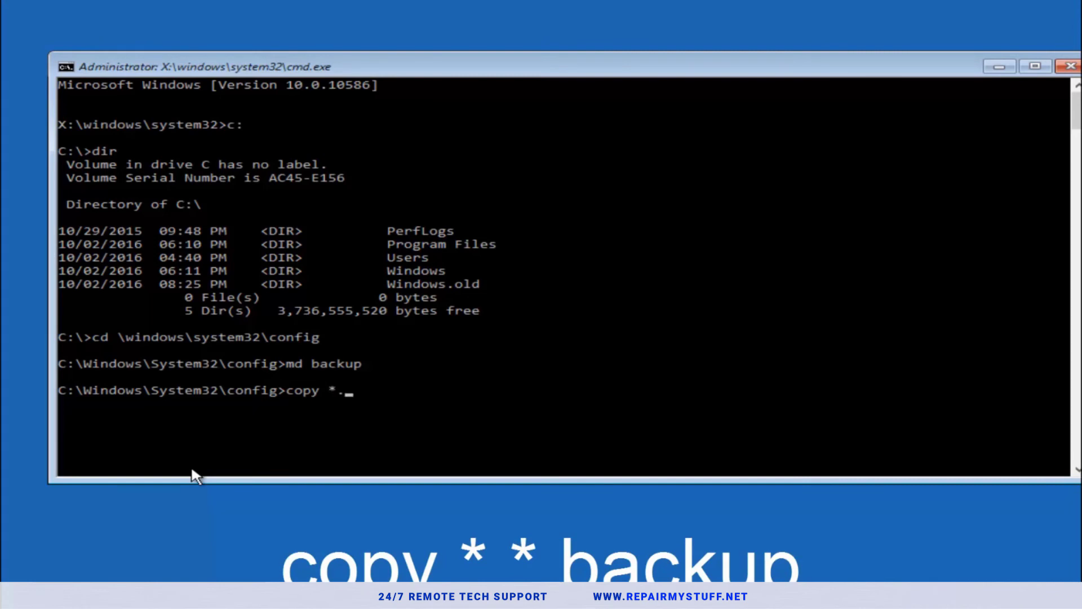
{"action": "type", "text": "*"}
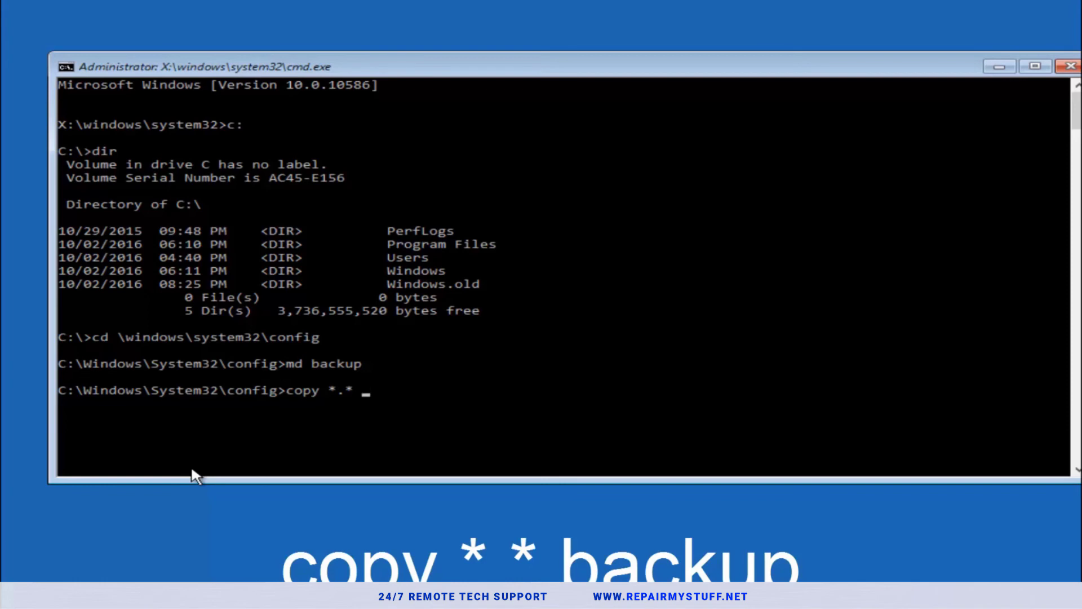
{"action": "type", "text": "backup"}
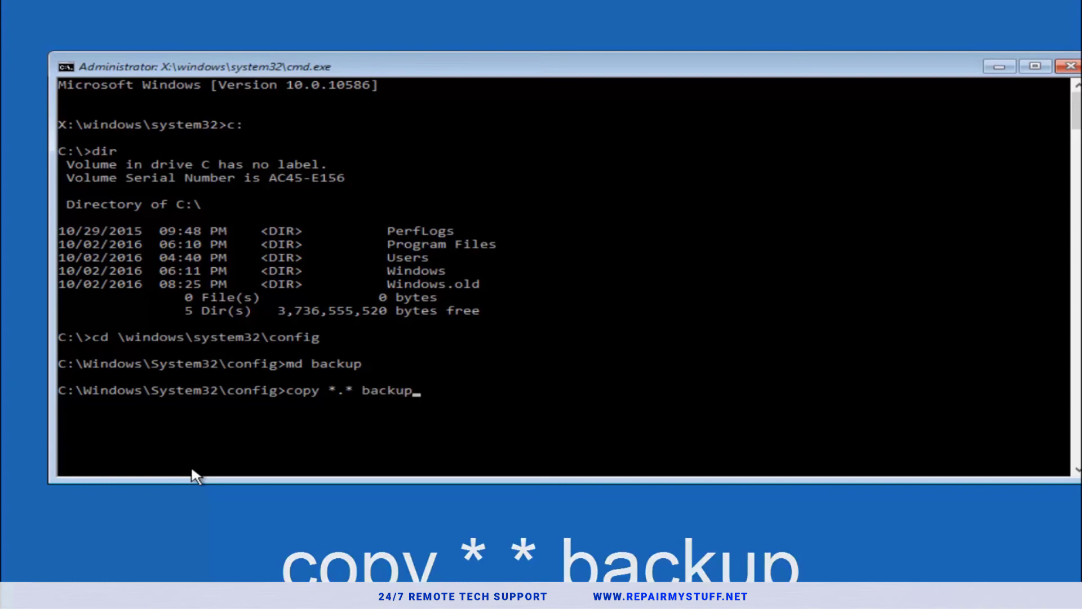
{"action": "key", "text": "Return"}
{"action": "type", "text": "CD"}
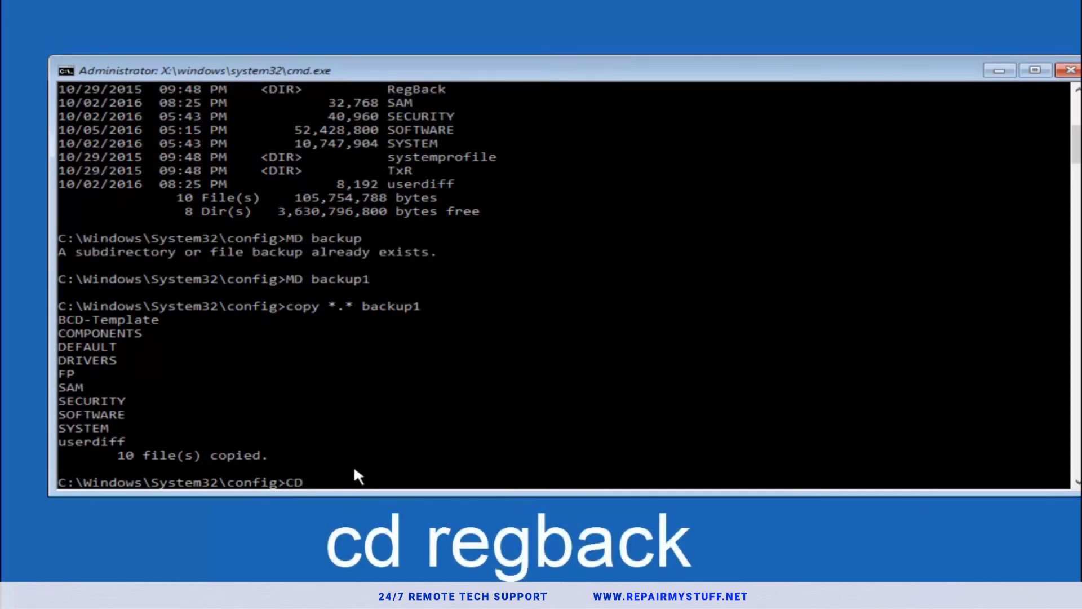
- From RegBack copy the DEFAULT, SAM, SECURITY, SOFTWARE and SYSTEM hives over config, answering A to overwrite all
{"action": "type", "text": "reg"}
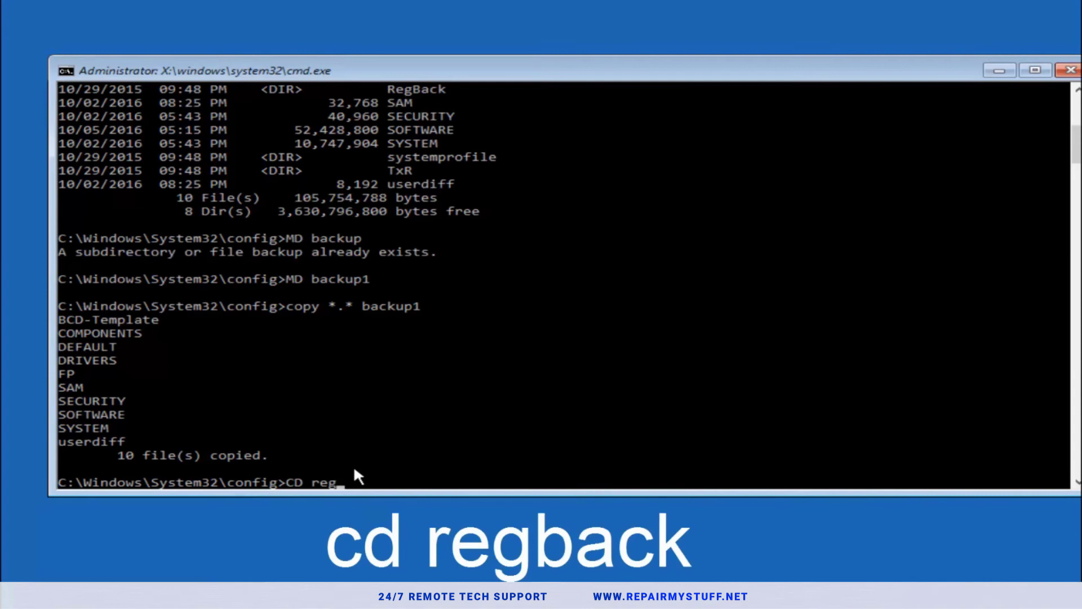
{"action": "type", "text": "back"}
{"action": "type", "text": "dir"}
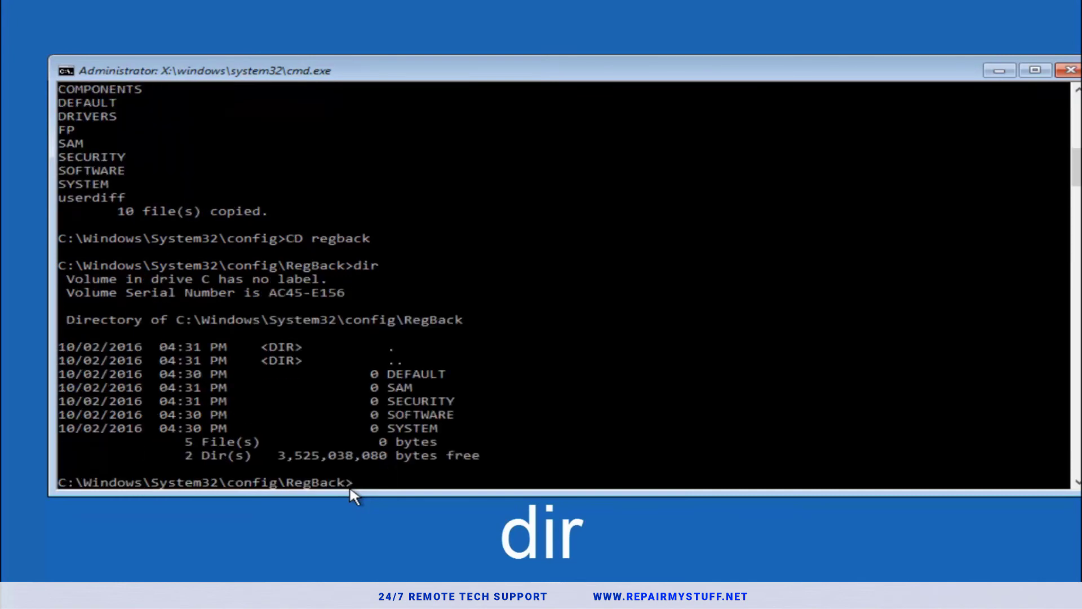
{"action": "type", "text": "cop"}
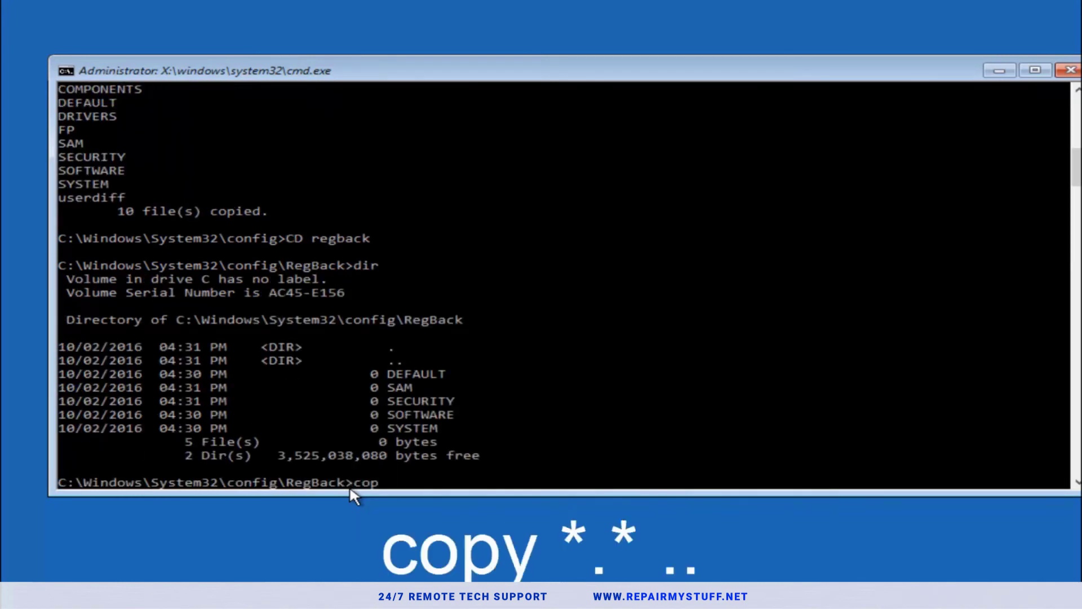
{"action": "type", "text": "y"}
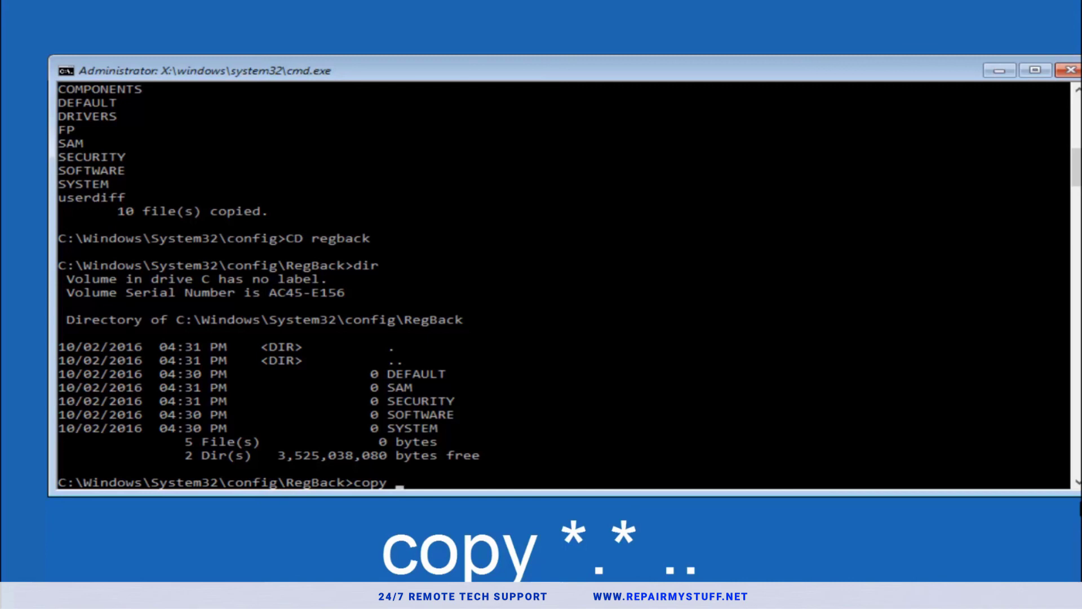
{"action": "type", "text": "*.*"}
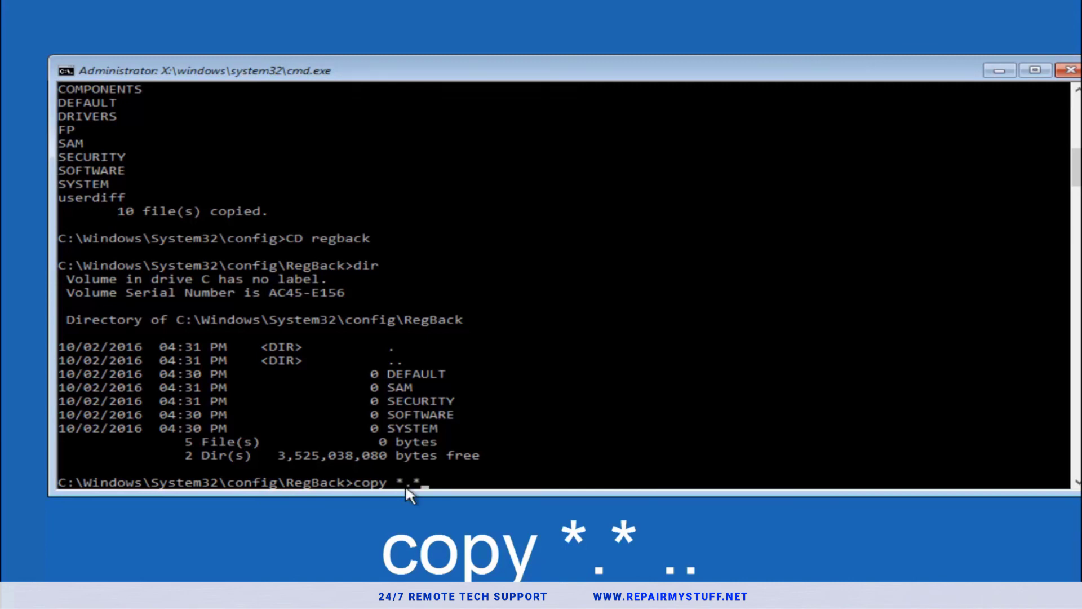
{"action": "type", "text": ".."}
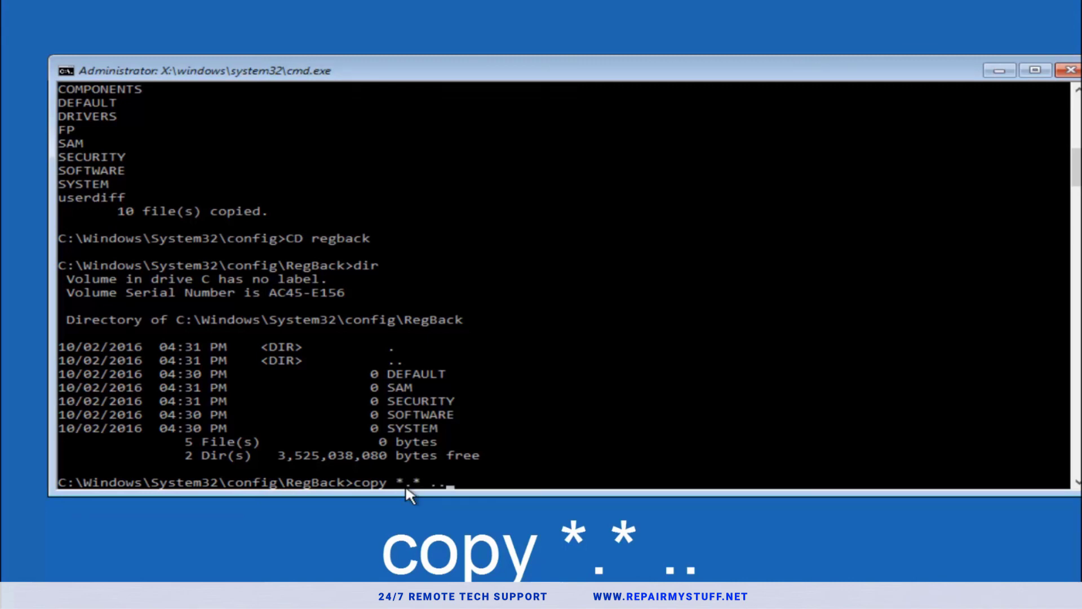
{"action": "key", "text": "Return"}
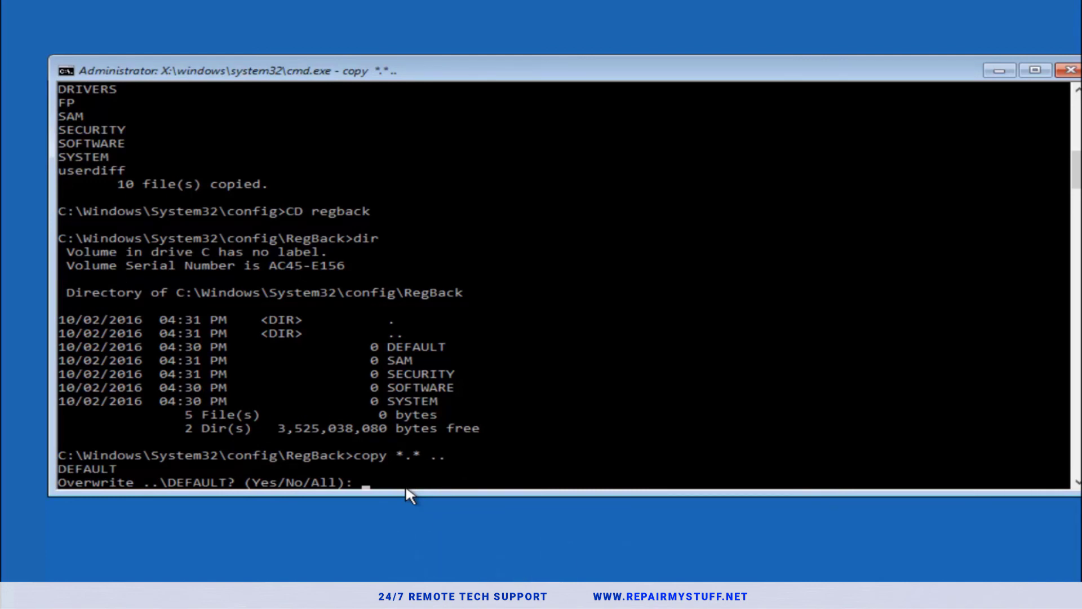
{"action": "type", "text": "A"}
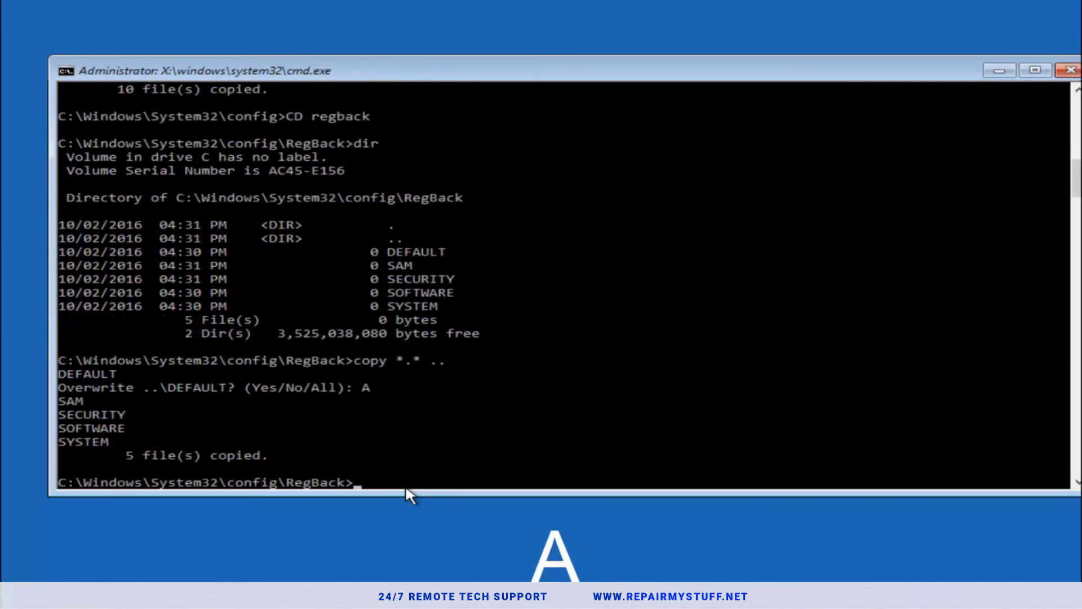
{"action": "mouse_move", "coordinate": [1019, 131]}
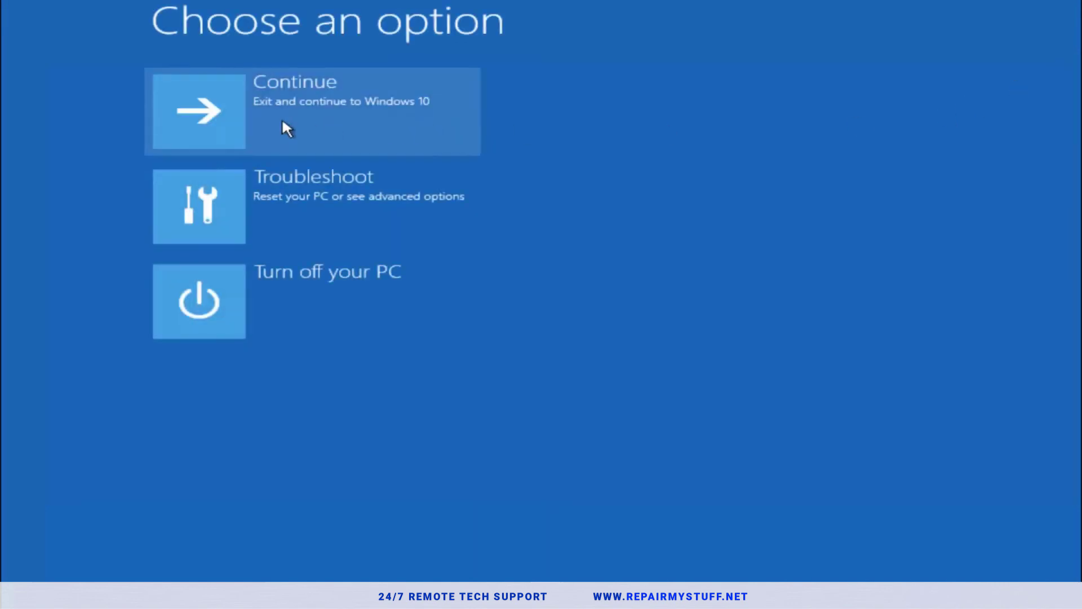
{"action": "mouse_move", "coordinate": [263, 137]}
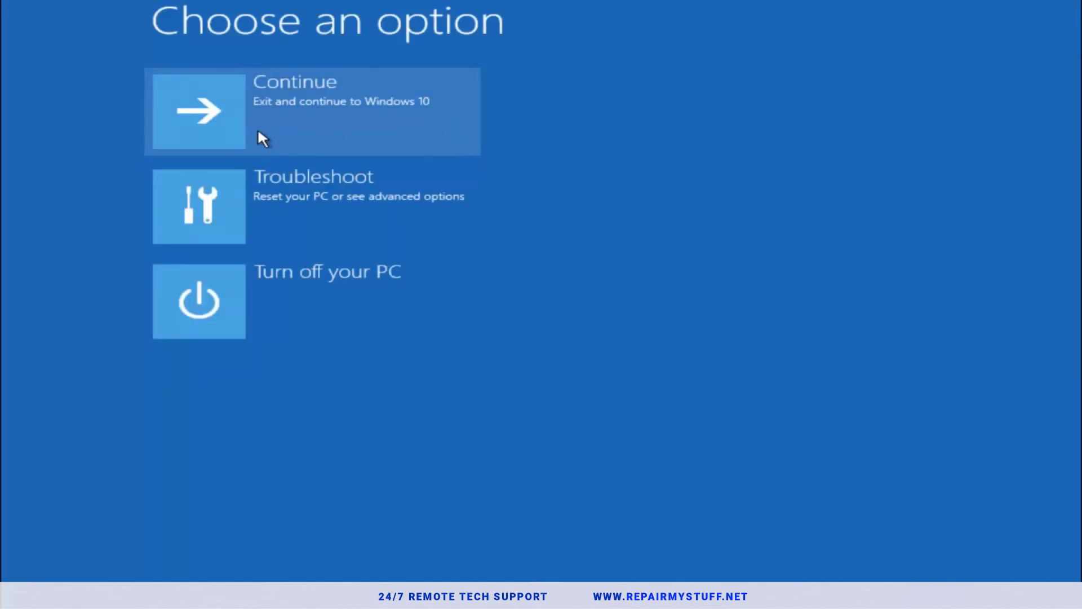